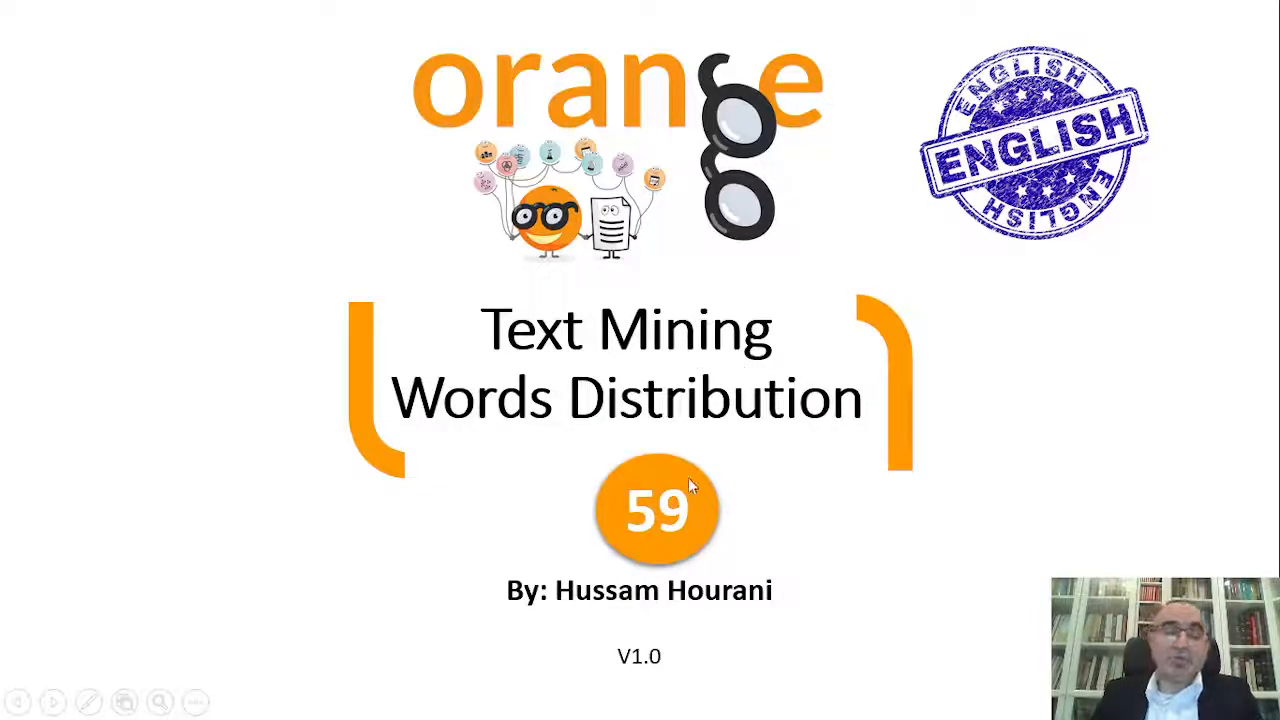
Step: End the full-screen slide show of the Text Mining Words Distribution deck
key(Escape)
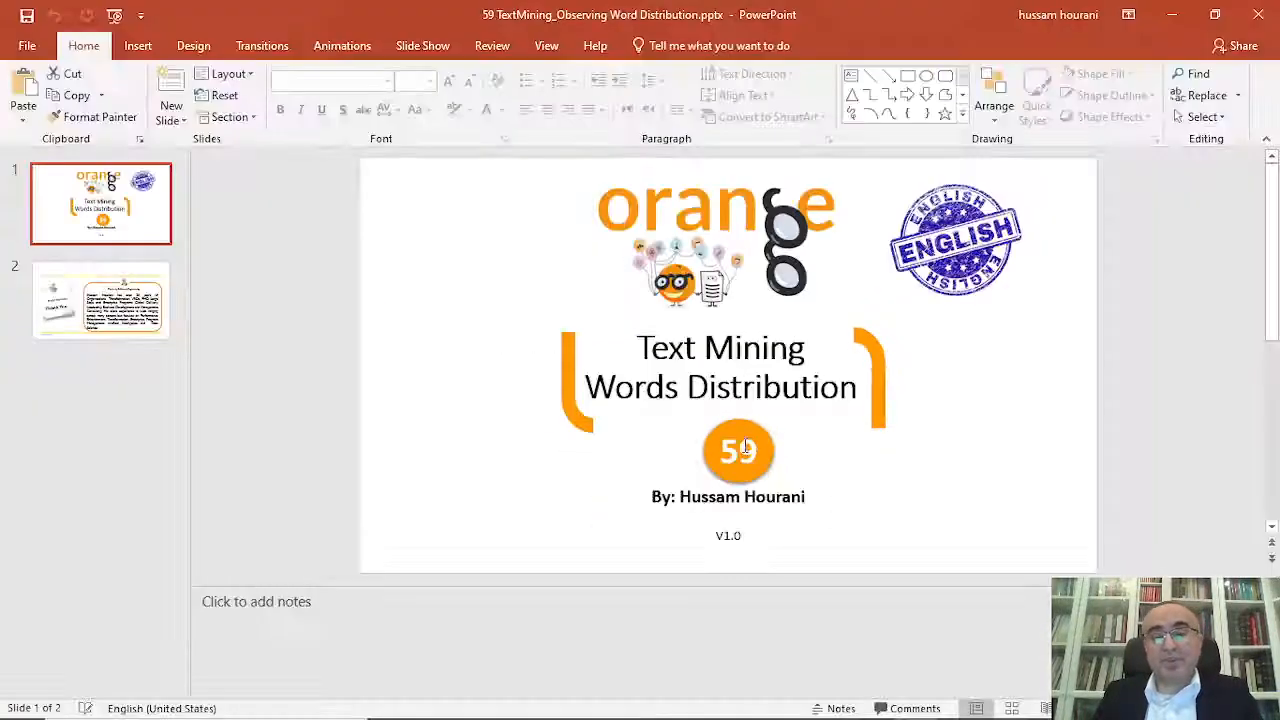
mouse_move(684, 700)
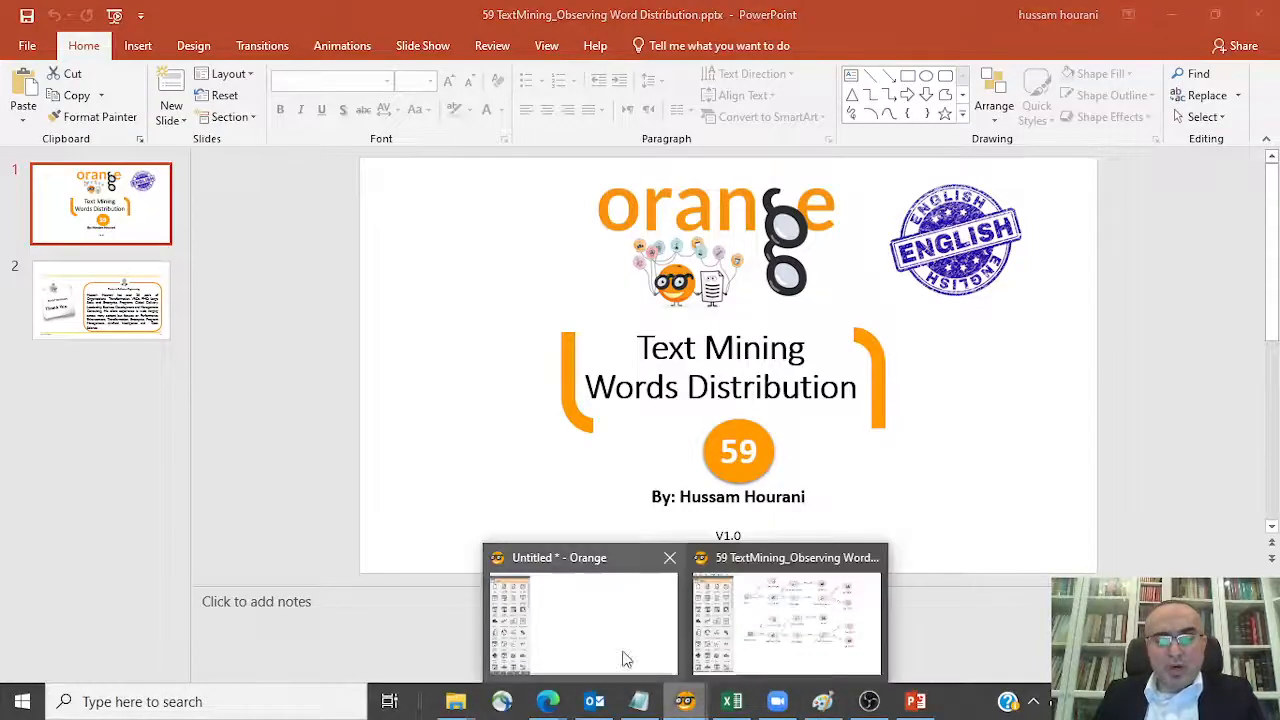
Step: Add a Corpus widget with grimm-tales-selected.tab and set its title variable to Title
click(580, 620)
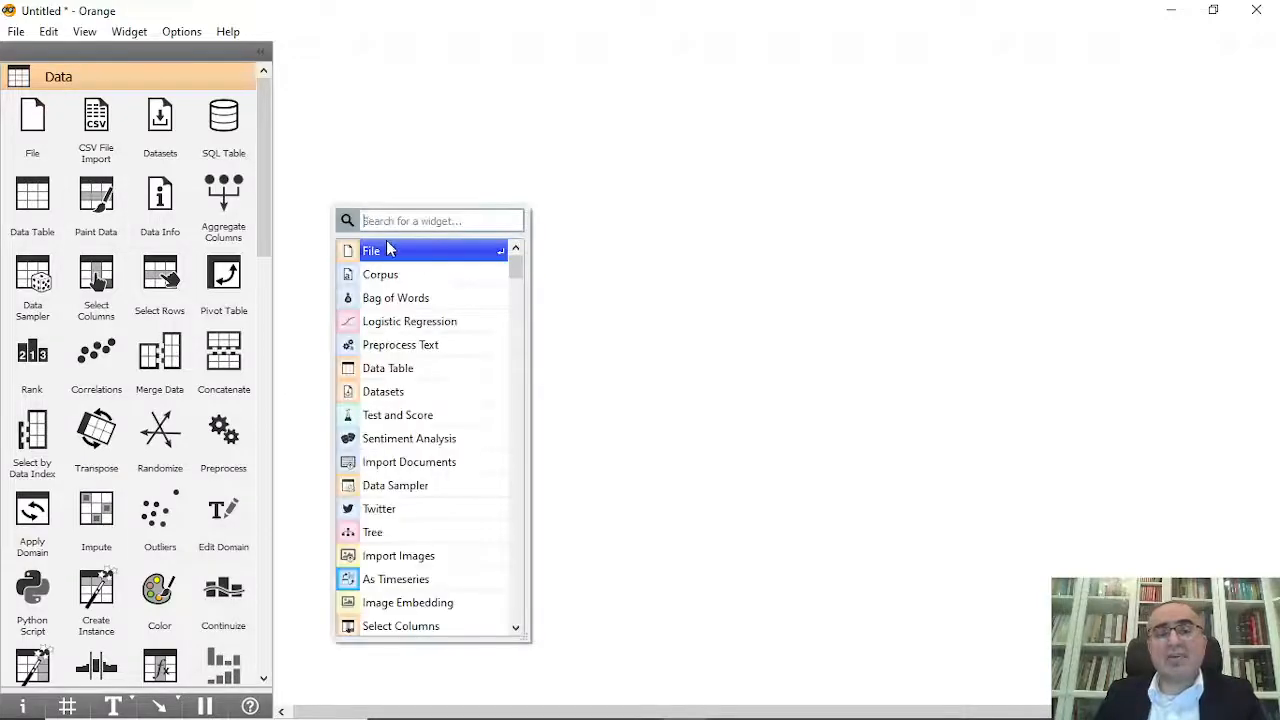
click(380, 274)
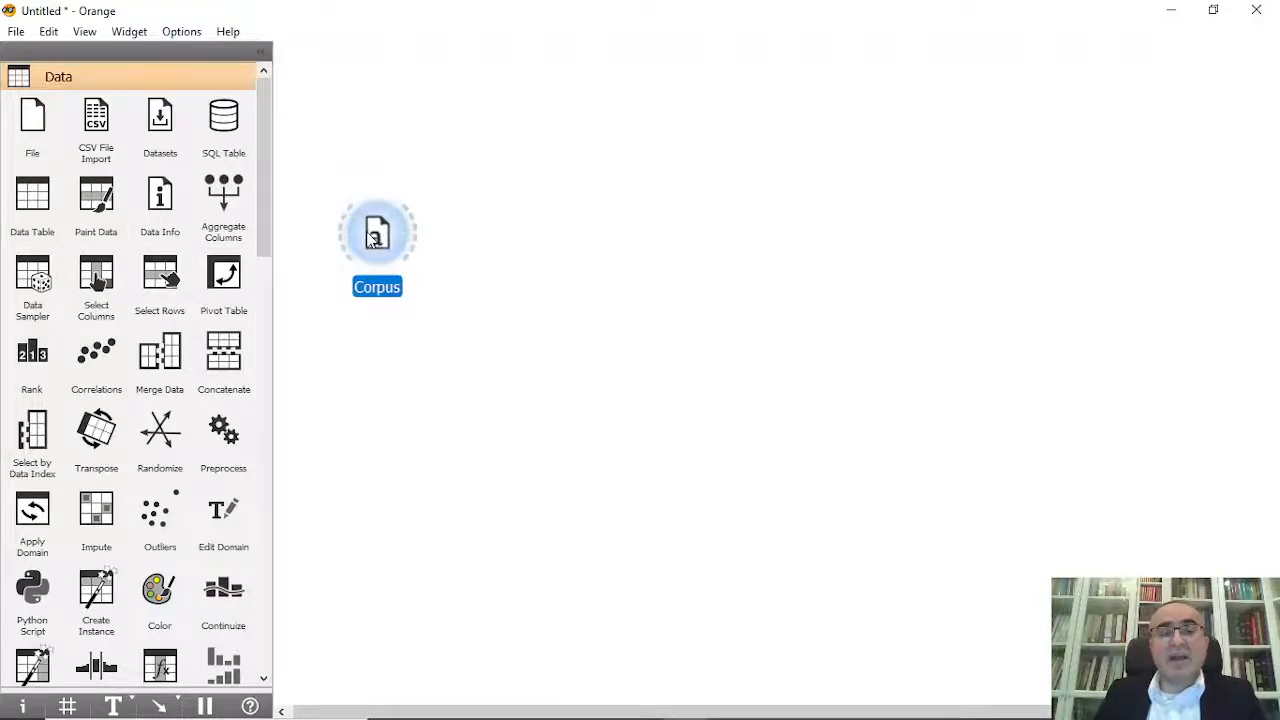
double_click(377, 233)
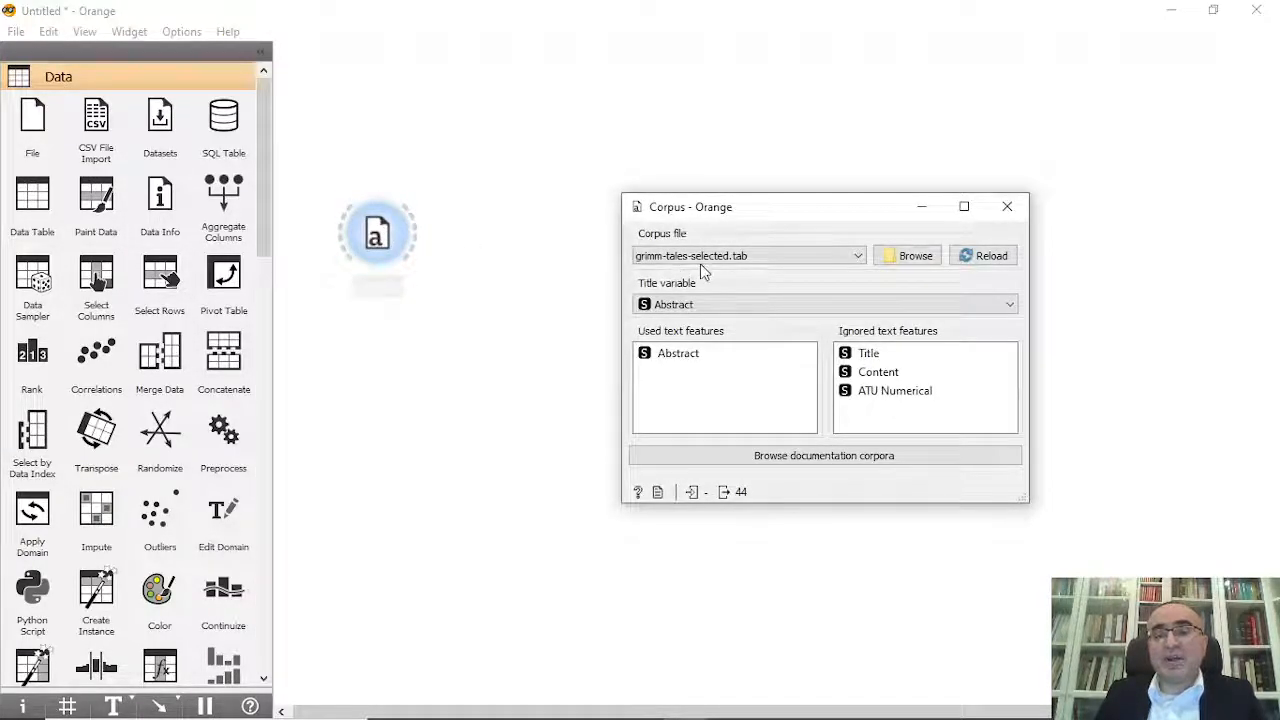
click(824, 304)
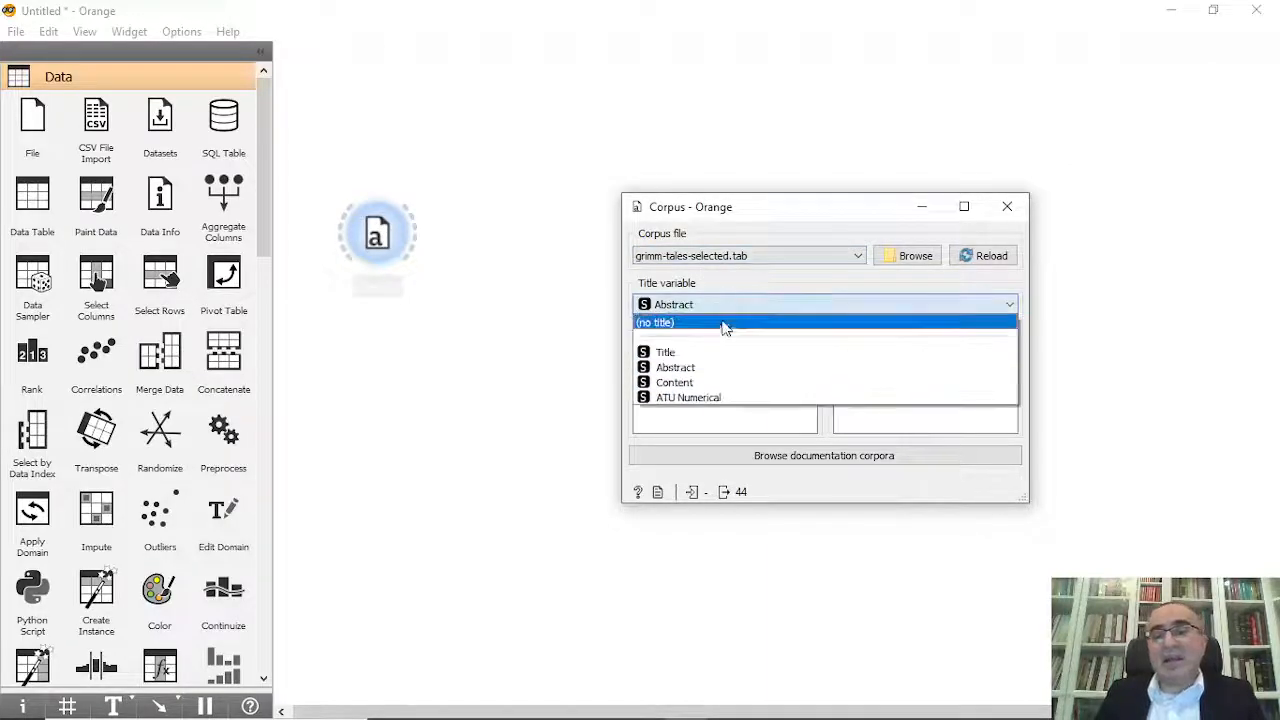
click(665, 352)
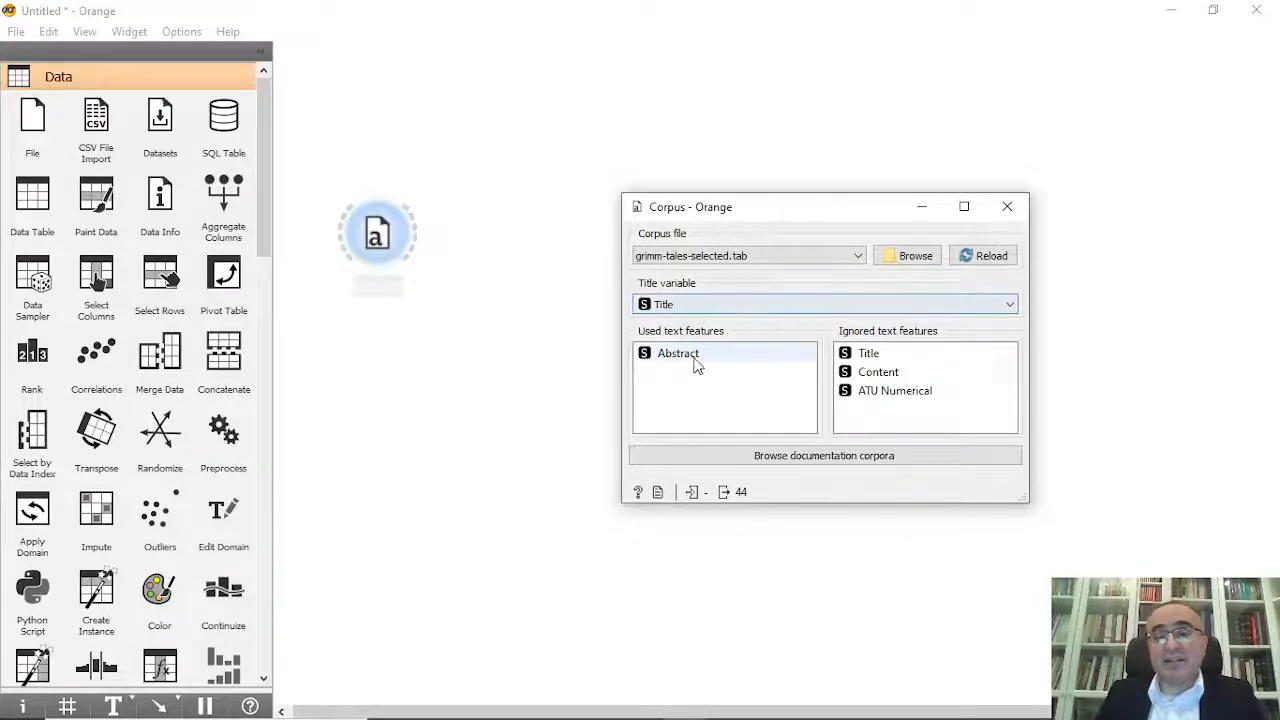
click(878, 371)
text(cor)
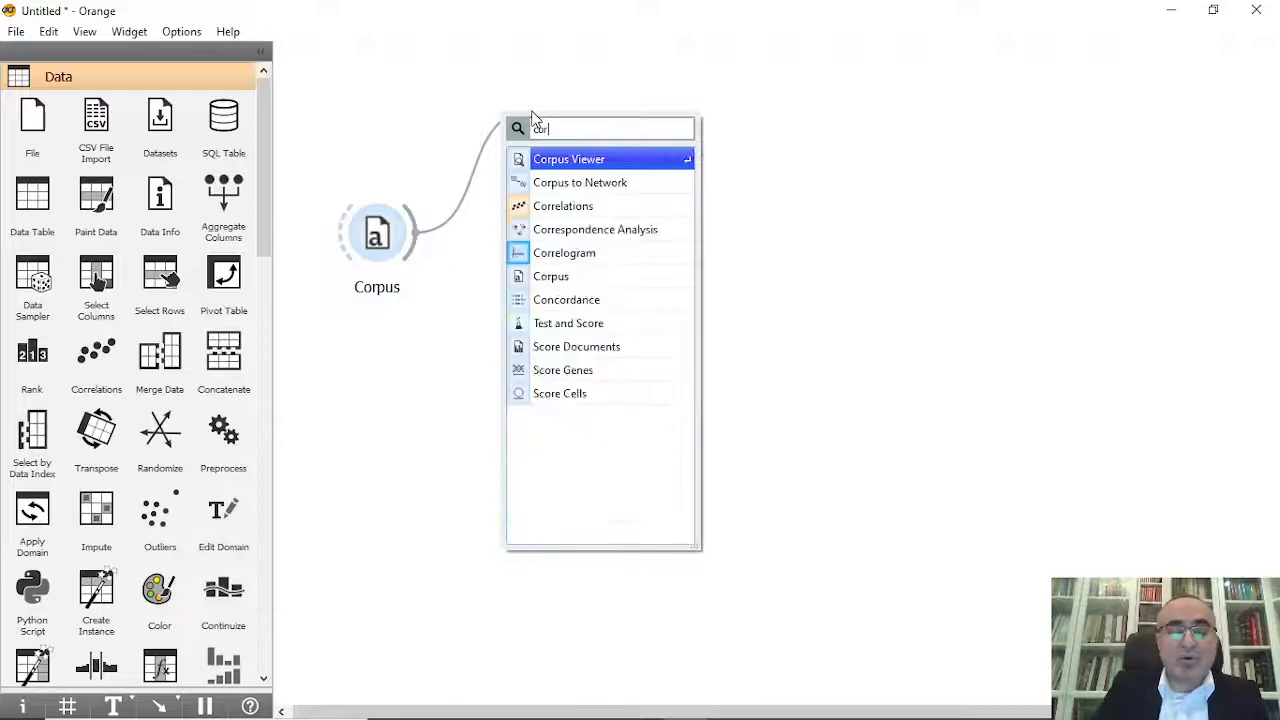
Step: Connect Corpus Viewer and Preprocess Text to the Corpus, reviewing stopword and regexp filters
click(569, 159)
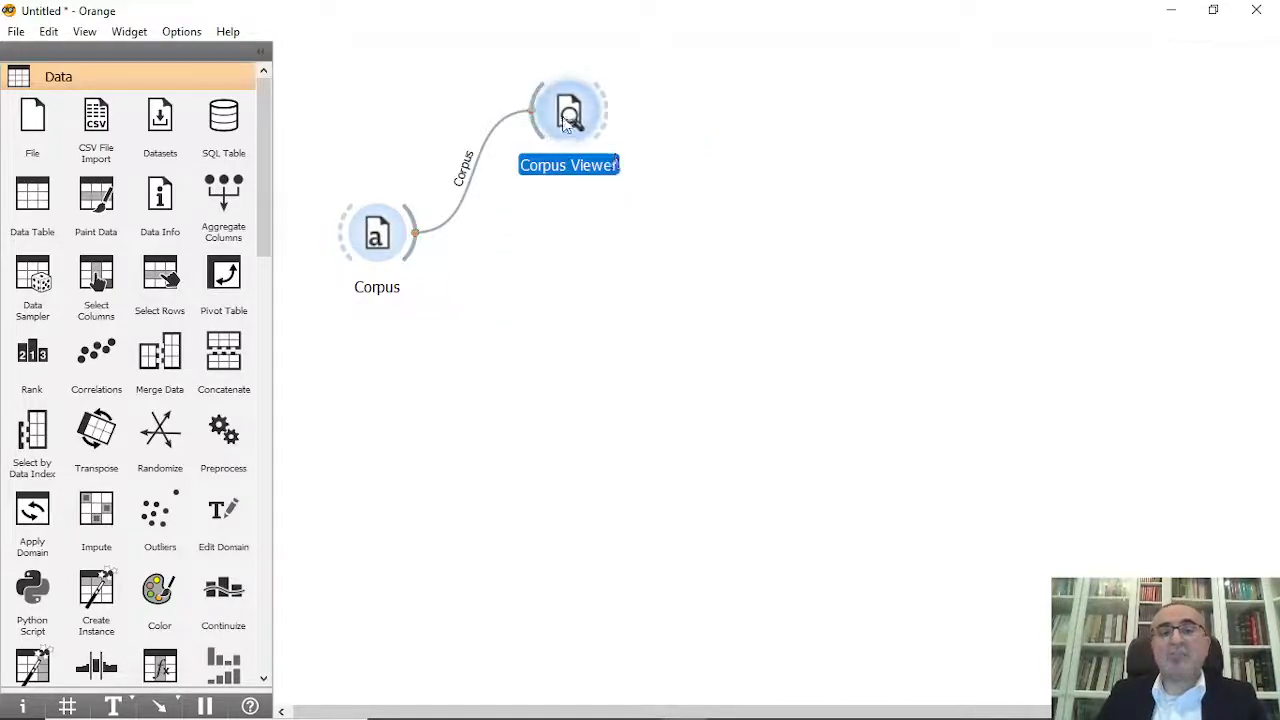
double_click(569, 110)
text(pre)
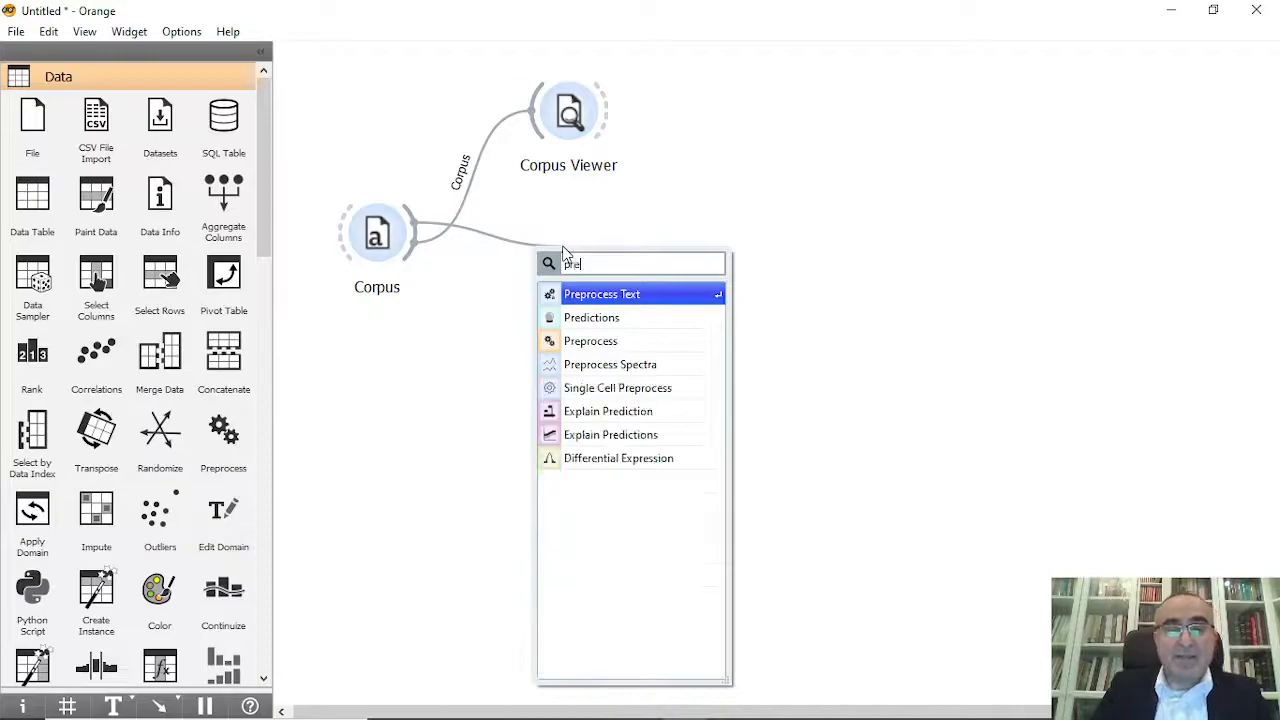
click(602, 293)
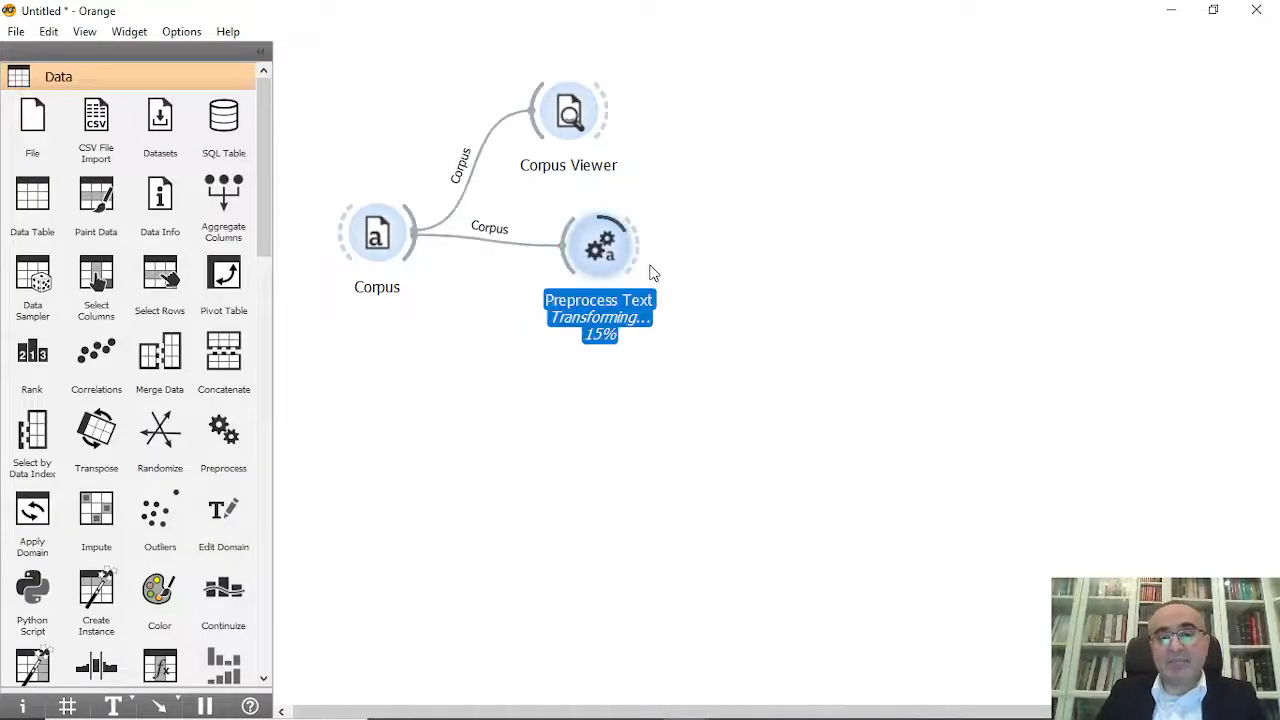
double_click(600, 245)
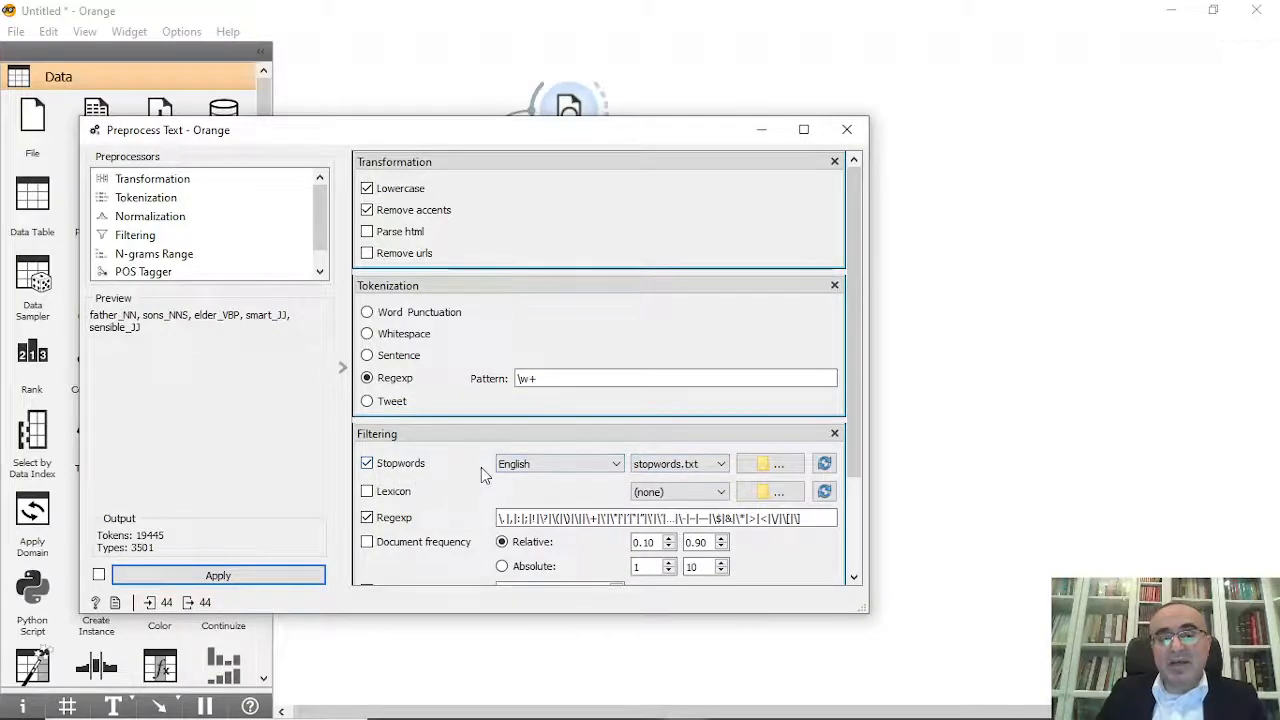
scroll(down, 3)
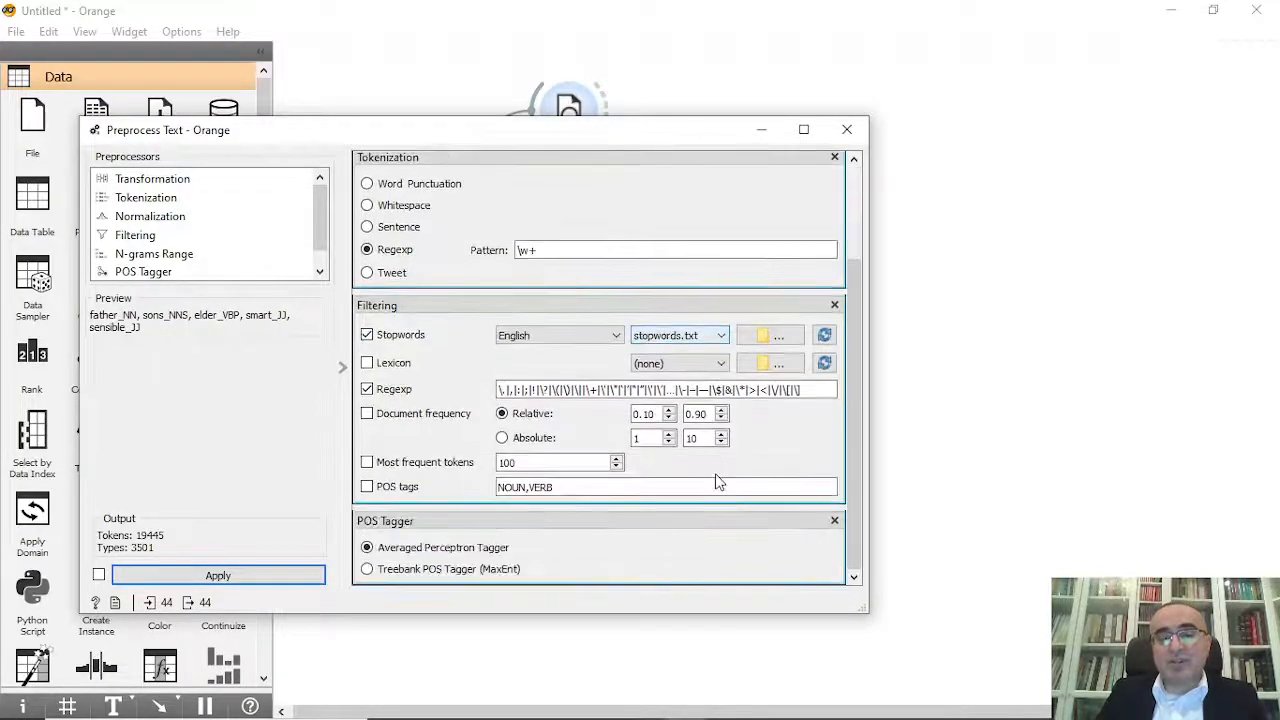
click(217, 575)
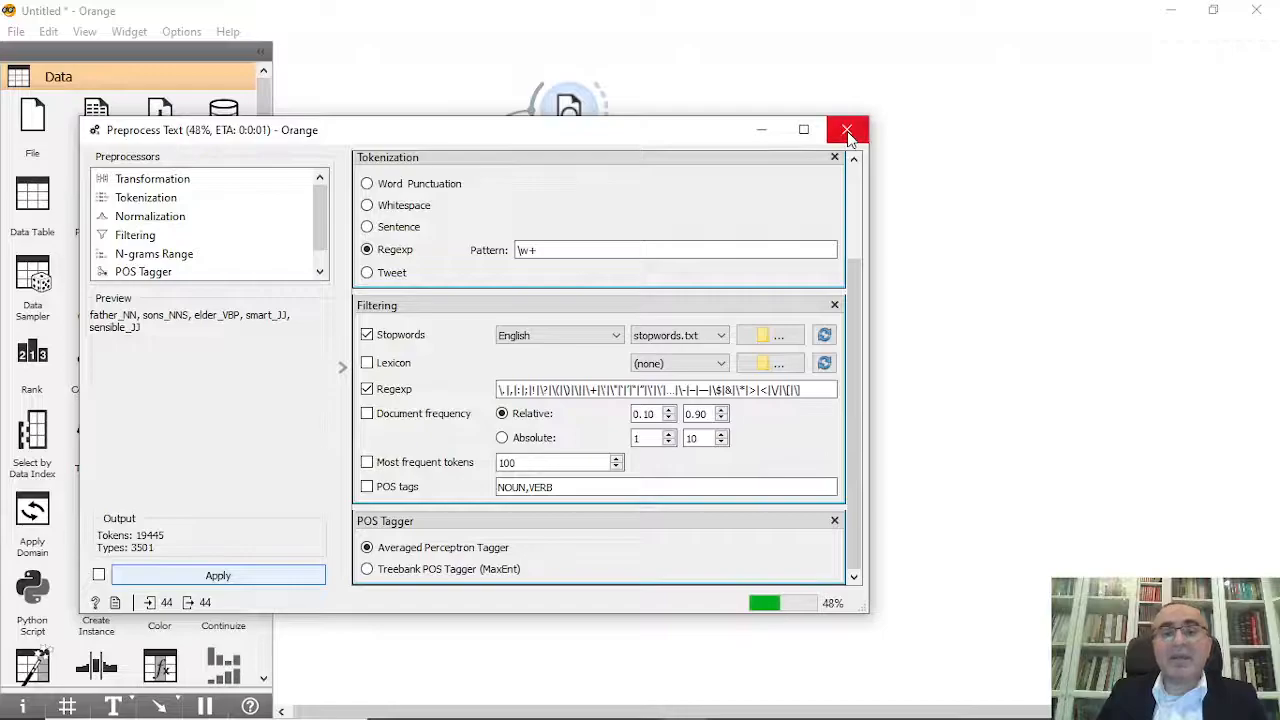
click(847, 130)
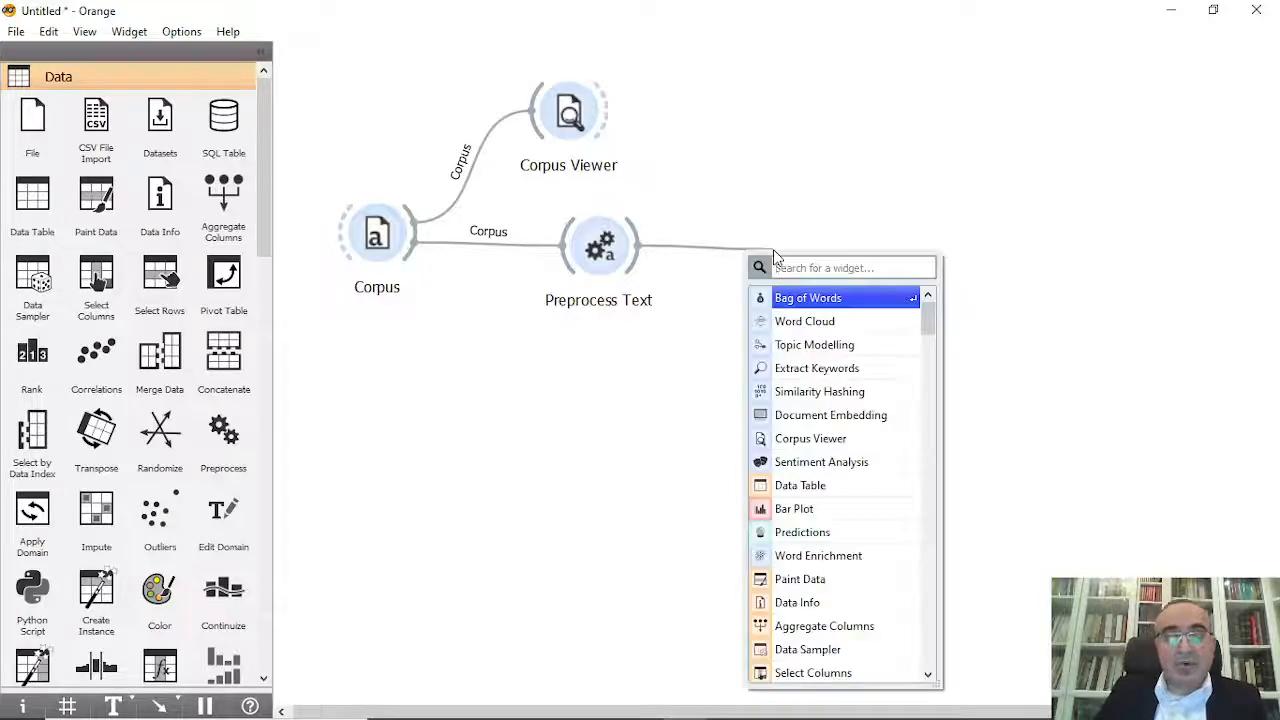
Step: Add a Word Cloud after Preprocess Text and view top words like little, king, father
text(wor)
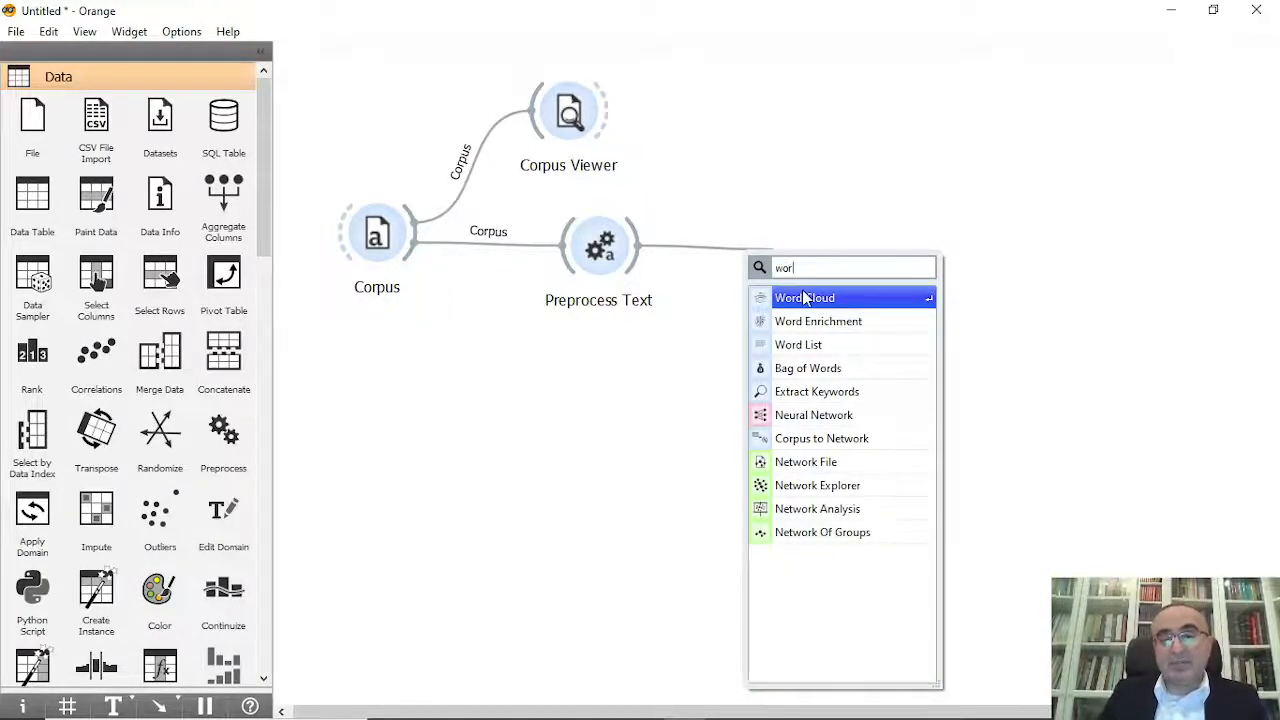
click(804, 297)
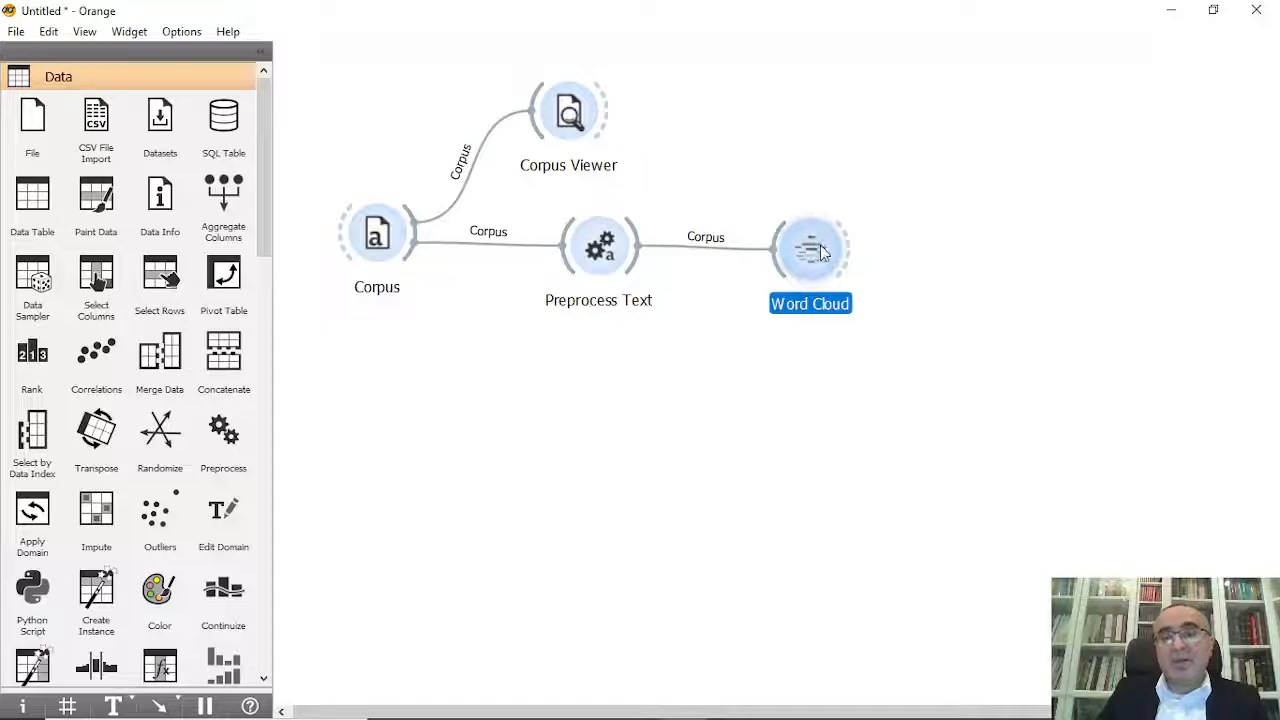
double_click(810, 248)
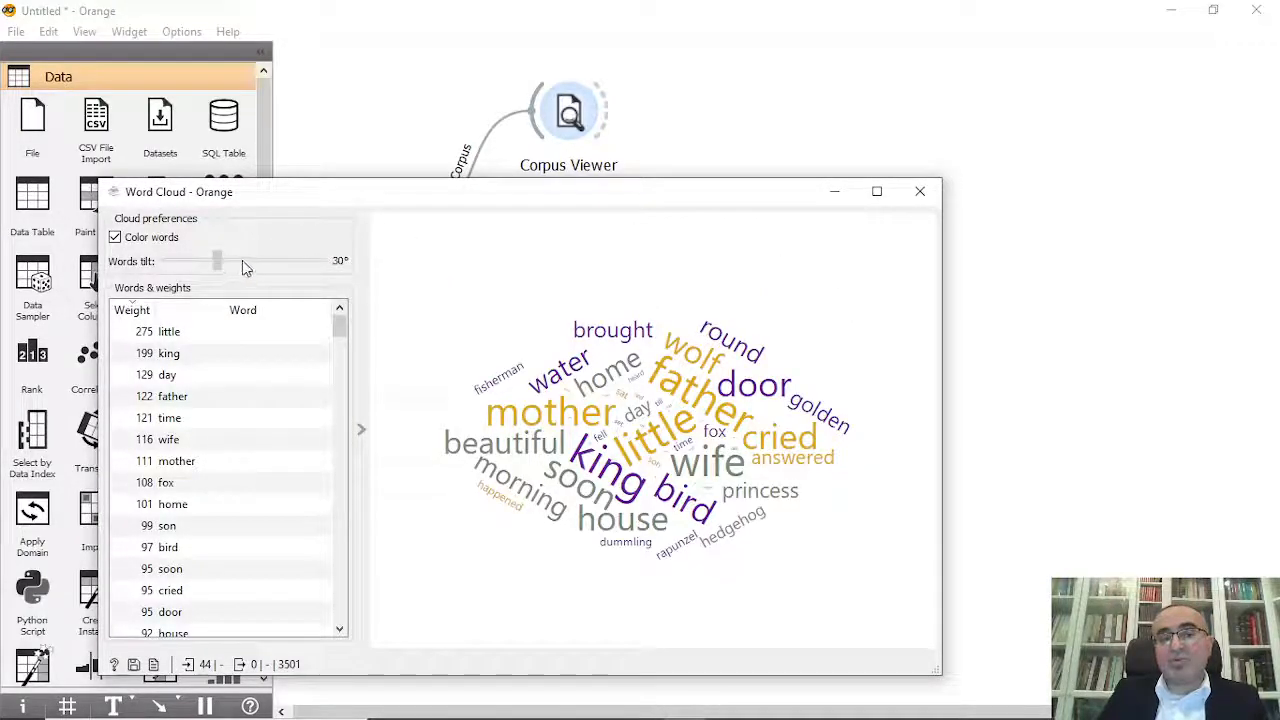
click(919, 191)
text(ex)
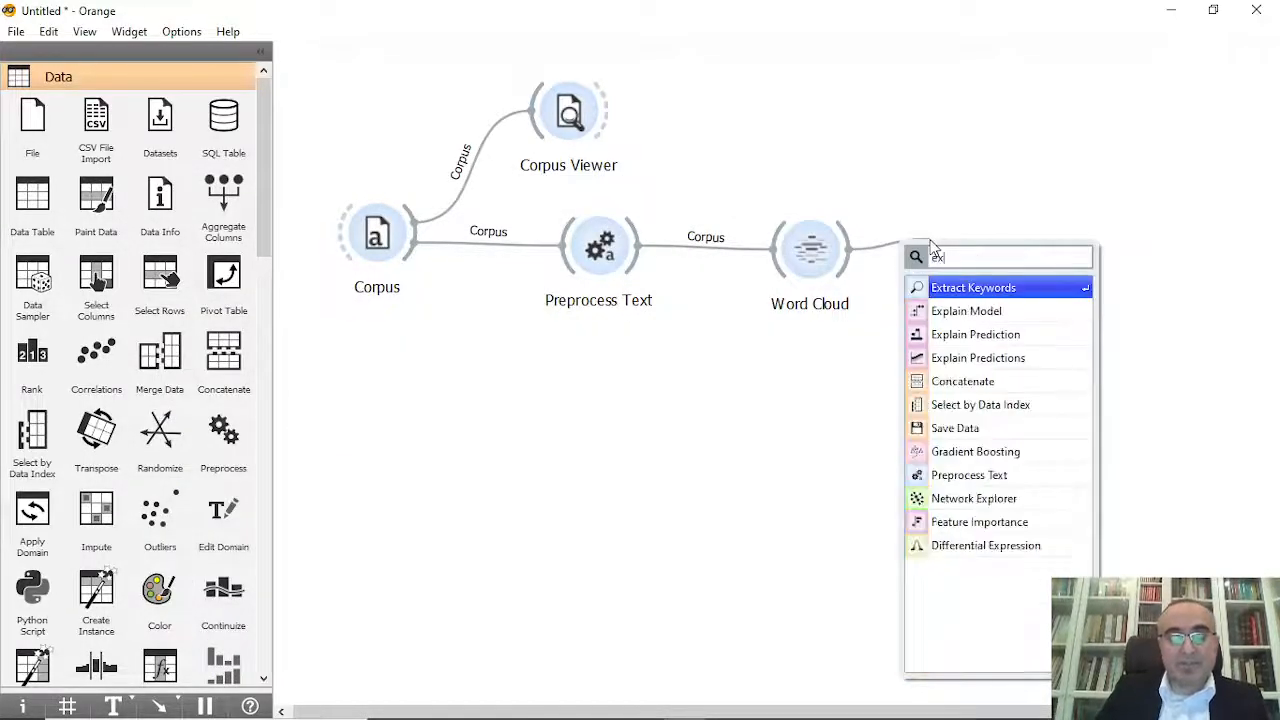
Step: Add an Extract Keywords widget fed by the Word Cloud and open its settings
click(972, 287)
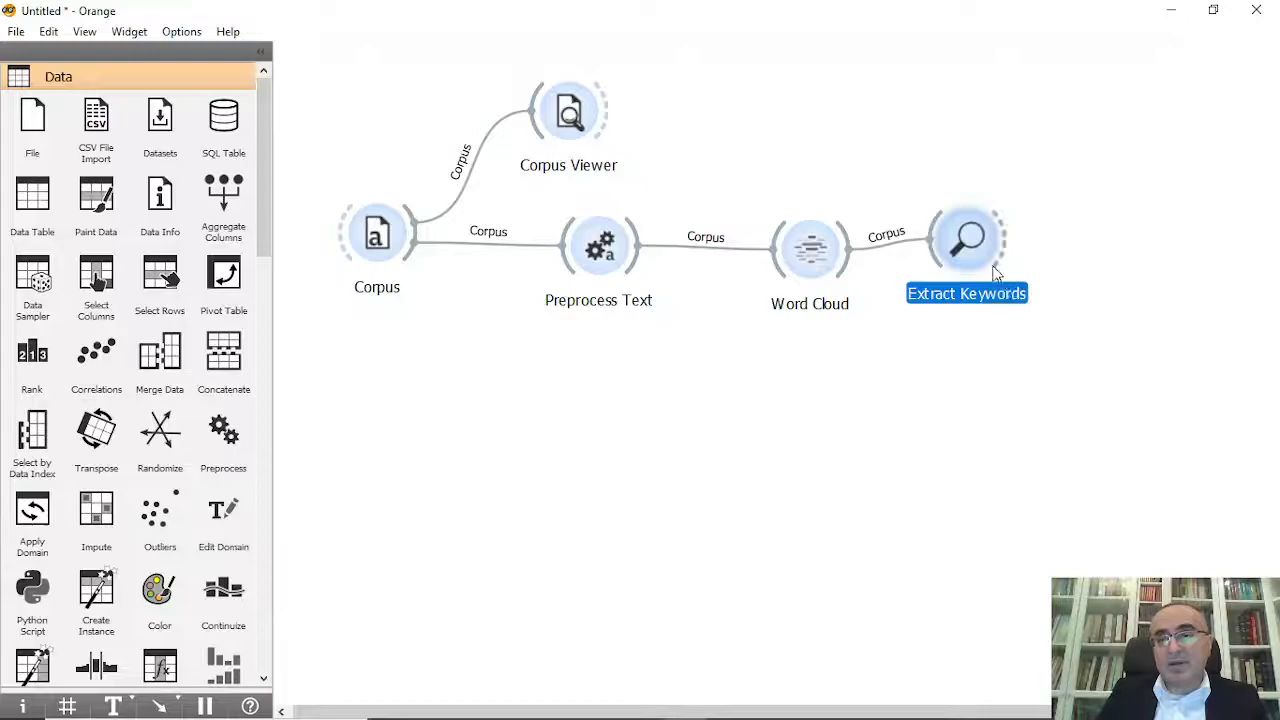
mouse_move(890, 252)
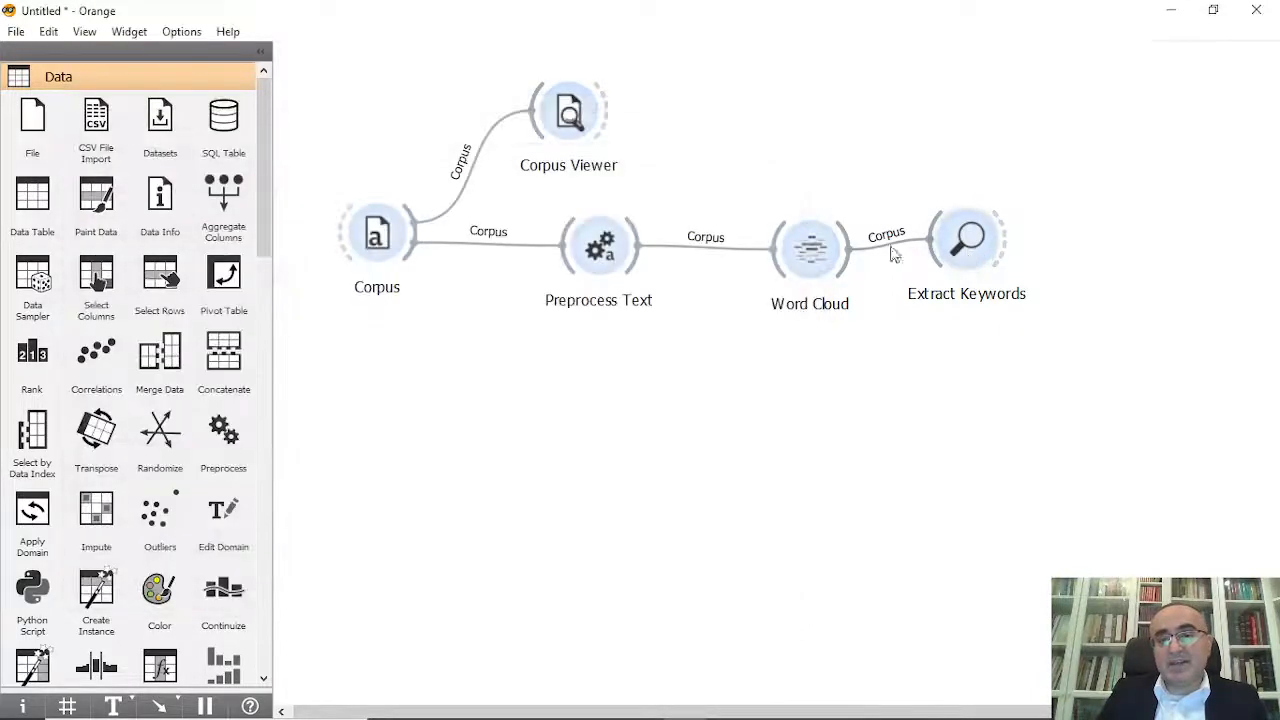
double_click(809, 248)
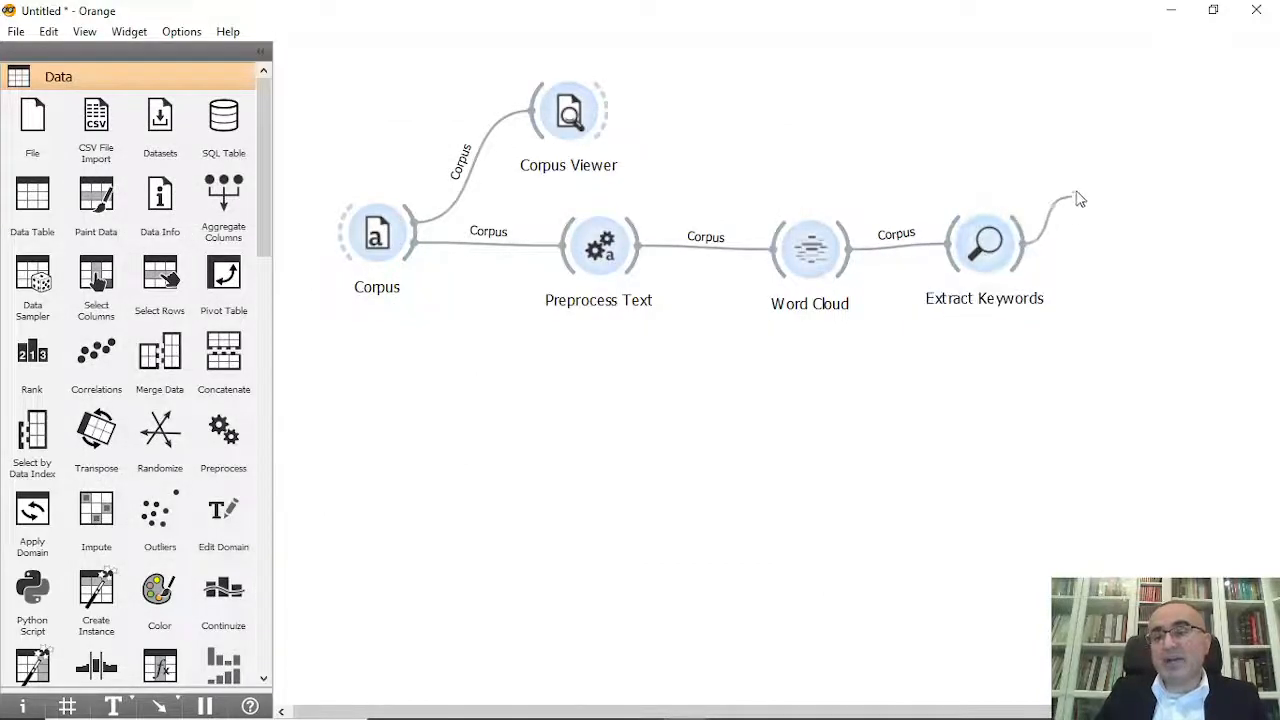
Step: View the Bar Plot of keyword TF-IDF scores
text(Bar)
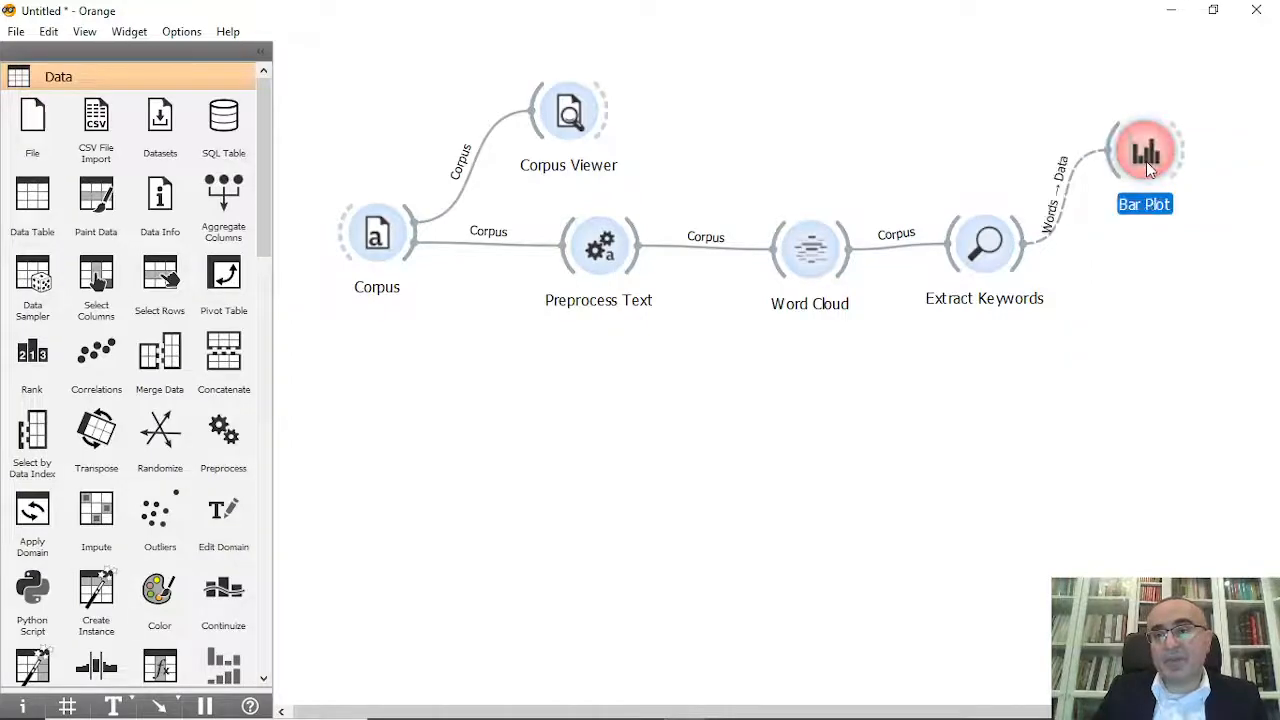
double_click(984, 243)
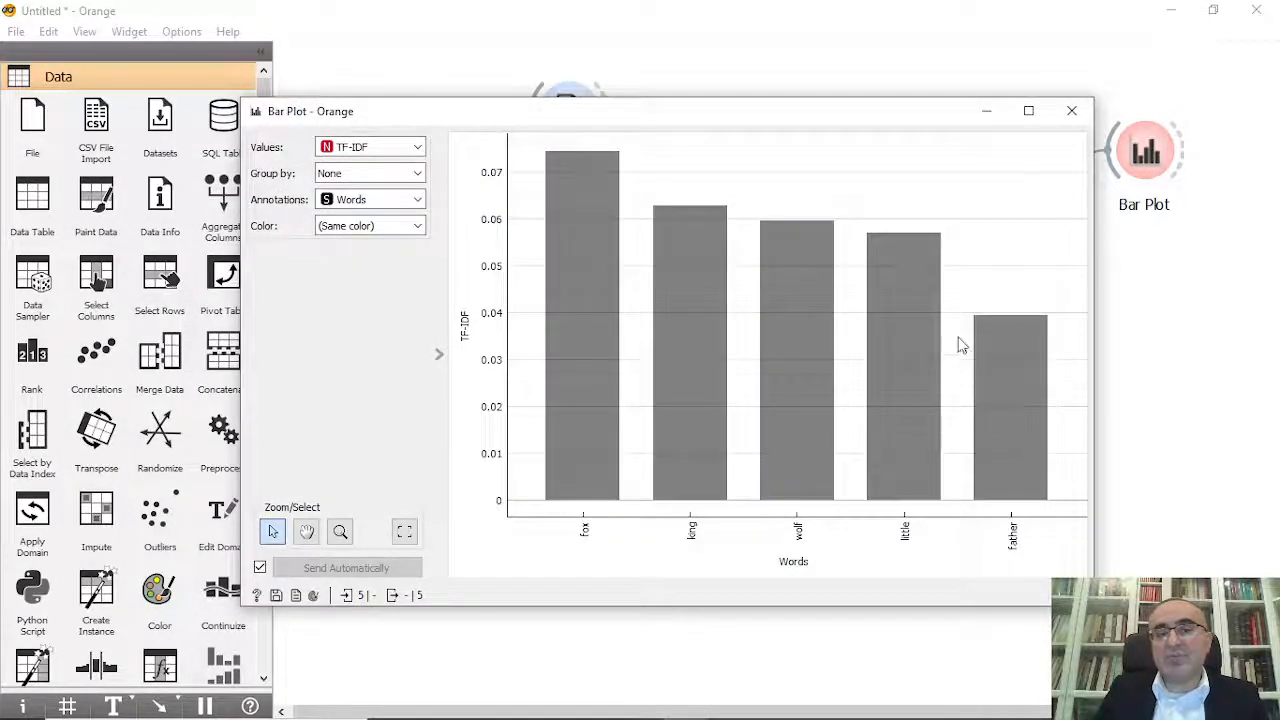
click(1071, 110)
text(box)
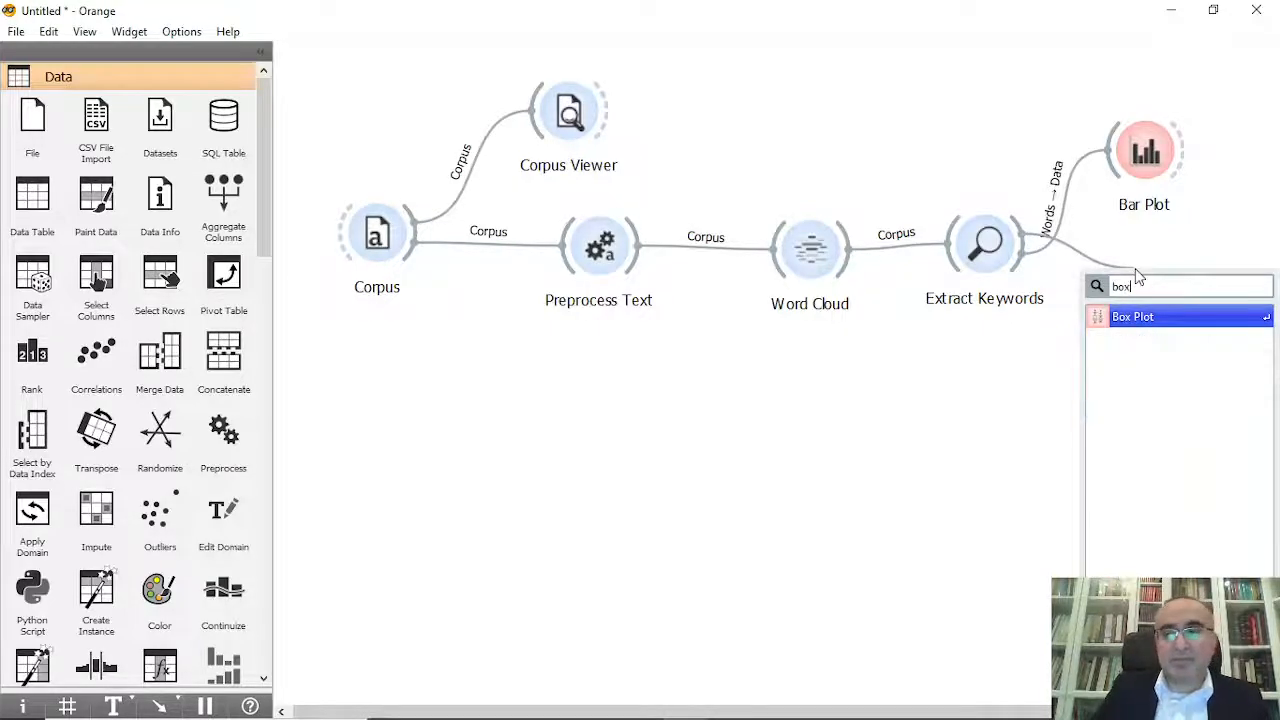
Step: Add a Box Plot fed by Extract Keywords, view it, and align it under the Bar Plot
click(1132, 316)
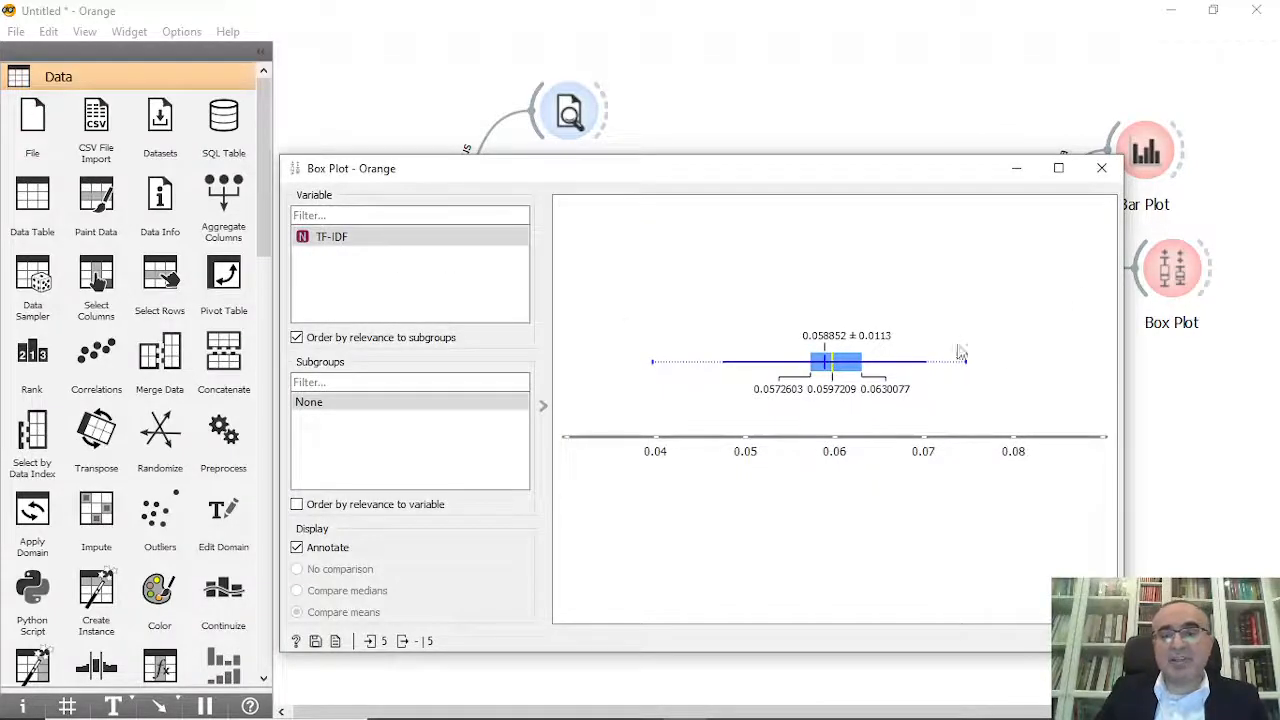
click(1101, 168)
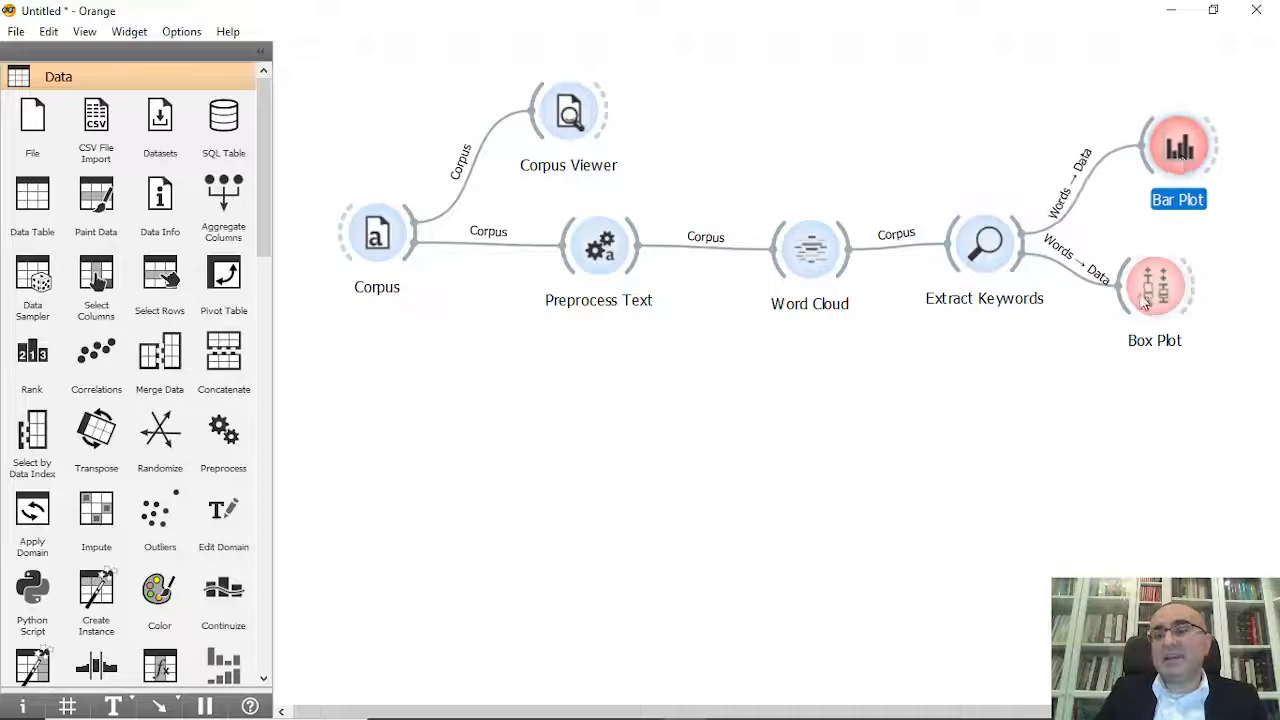
click(1155, 287)
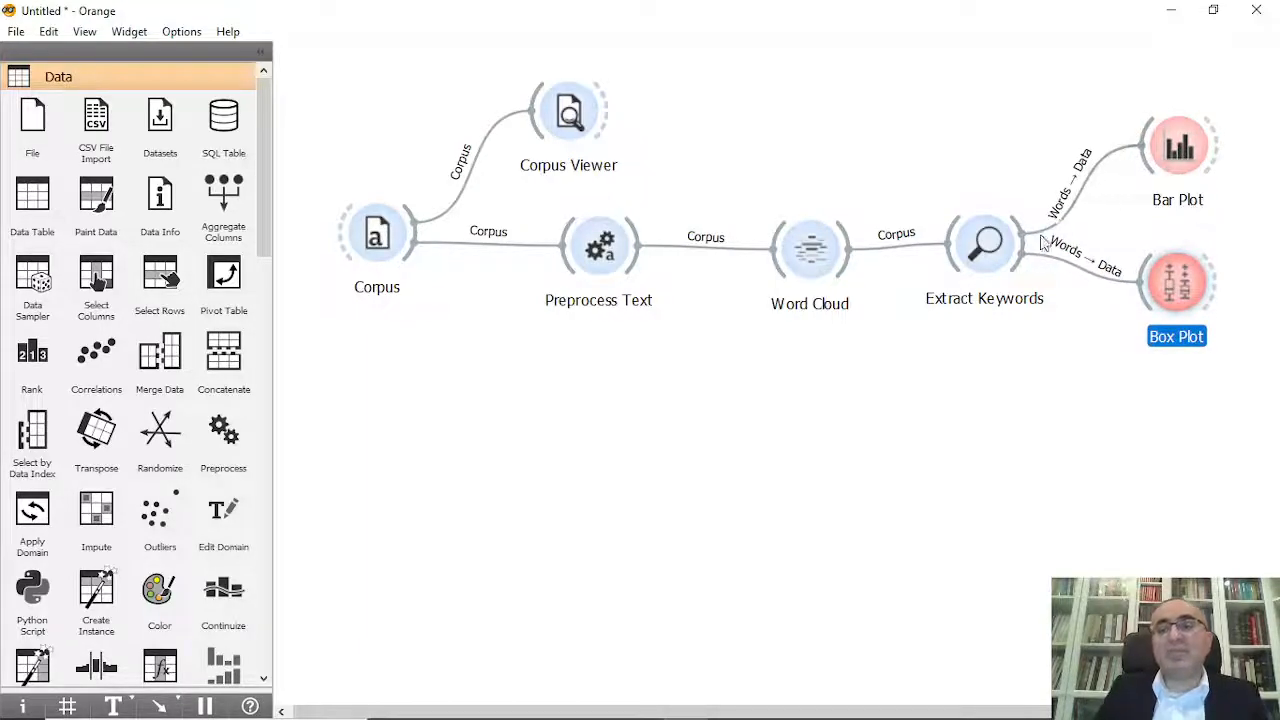
mouse_move(1043, 318)
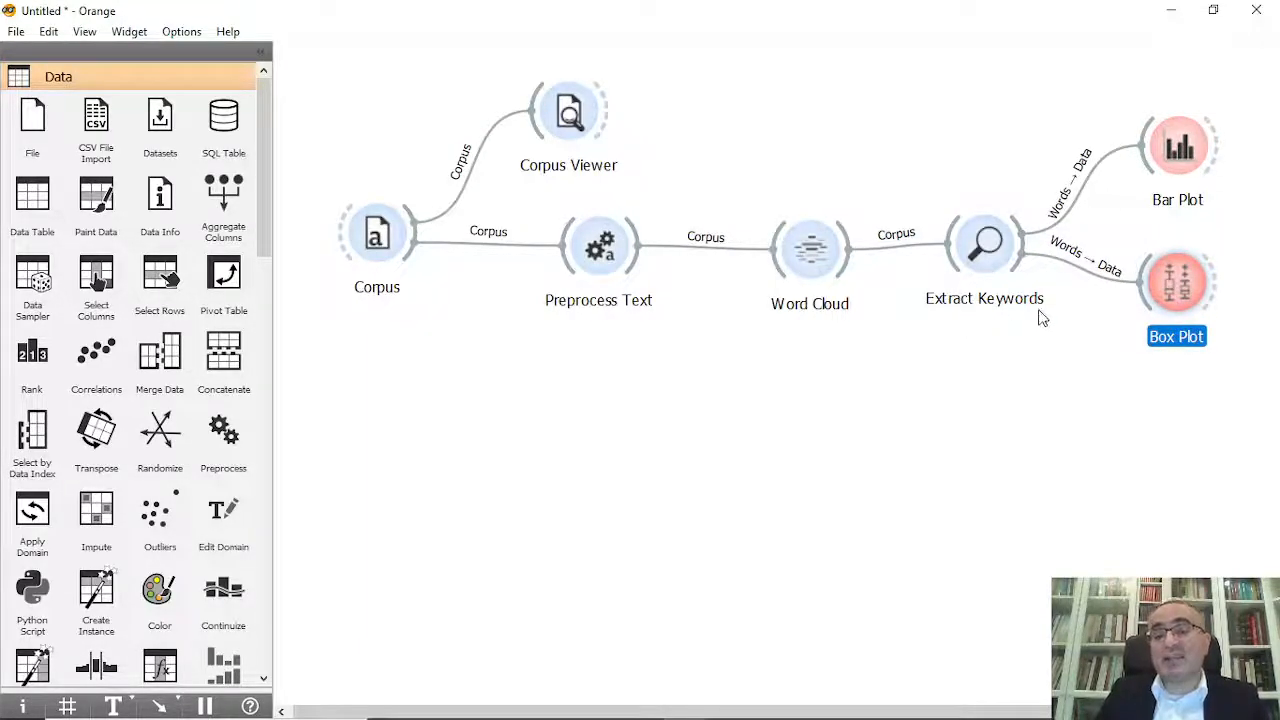
mouse_move(810, 250)
text(ext)
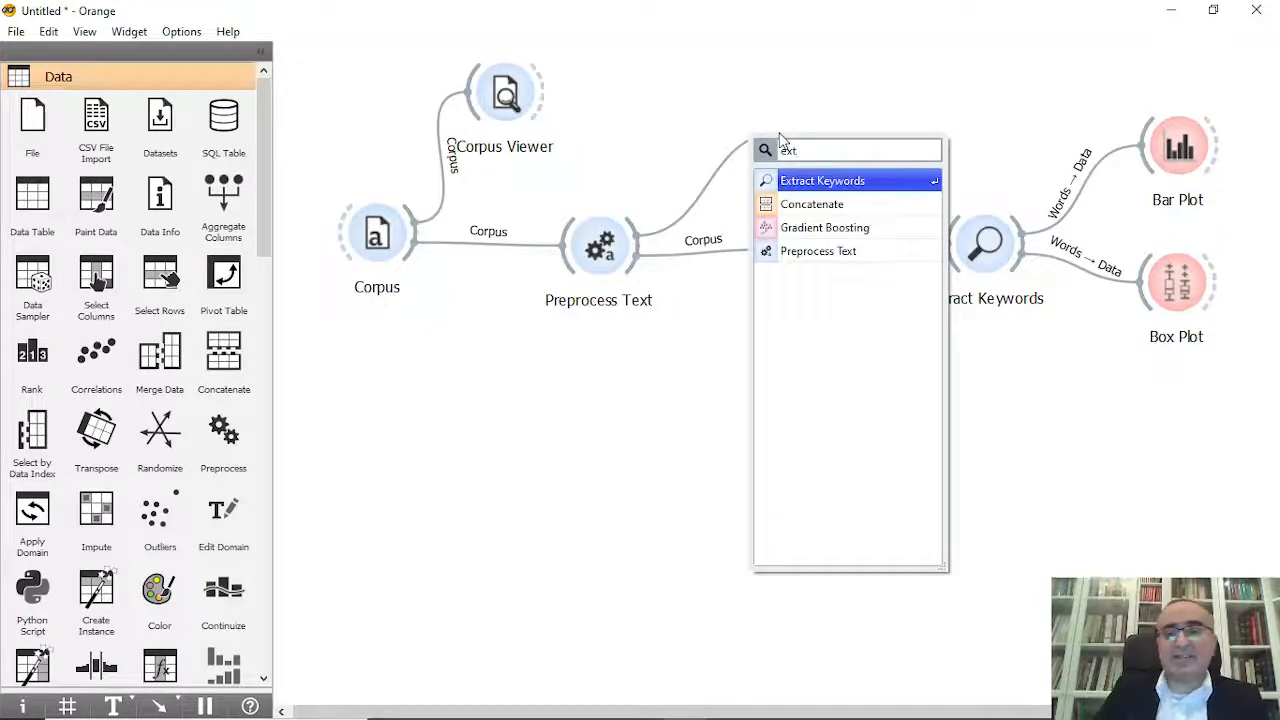
Step: Add a second Extract Keywords after Preprocess Text, keeping eight top words
click(822, 180)
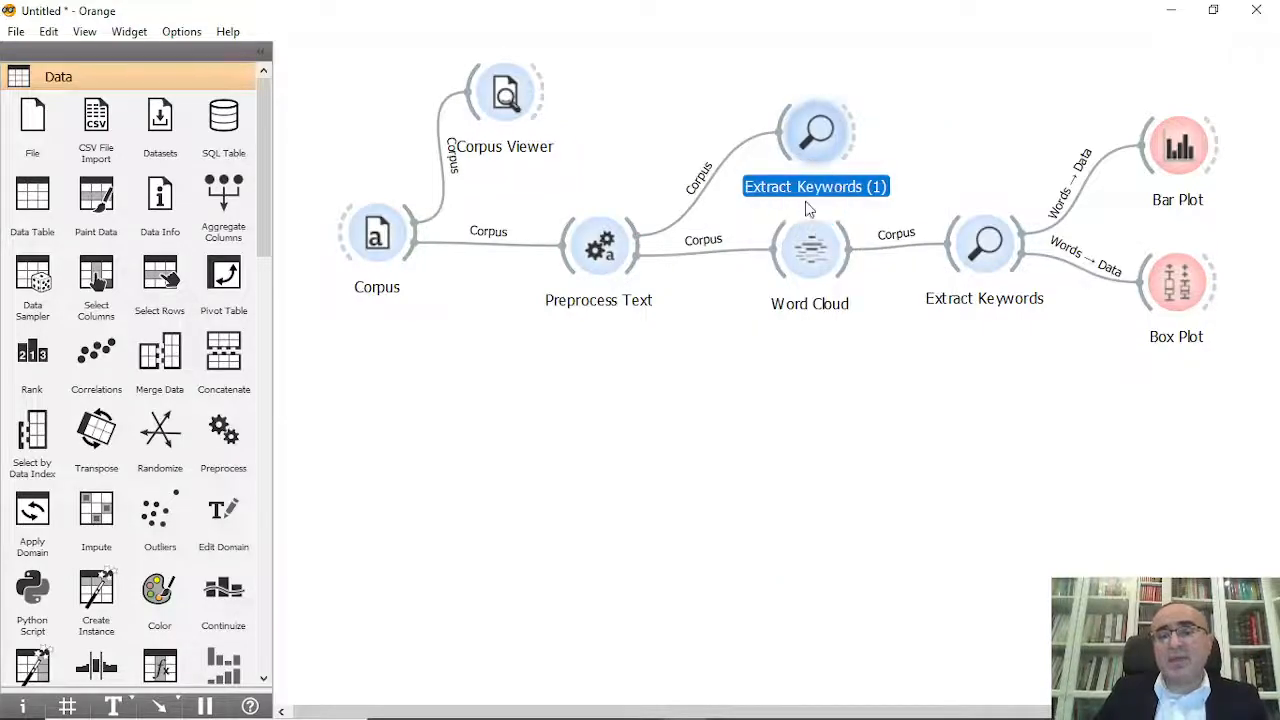
double_click(815, 132)
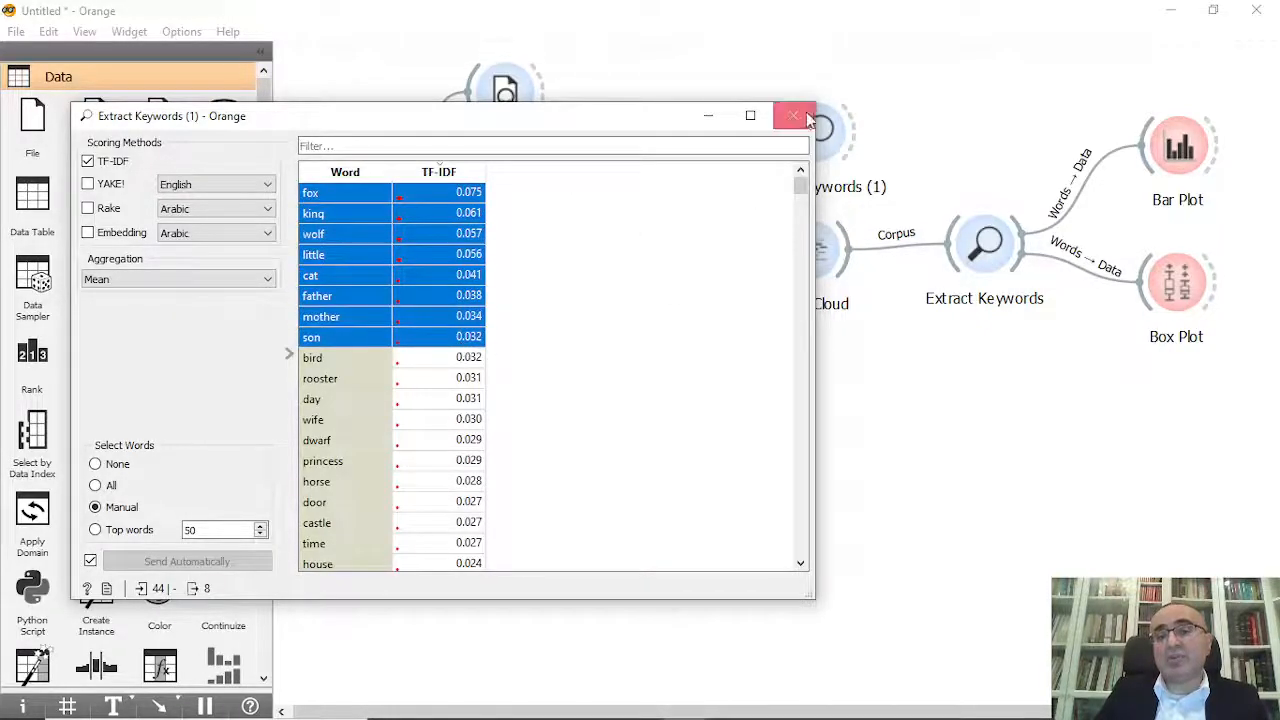
click(793, 115)
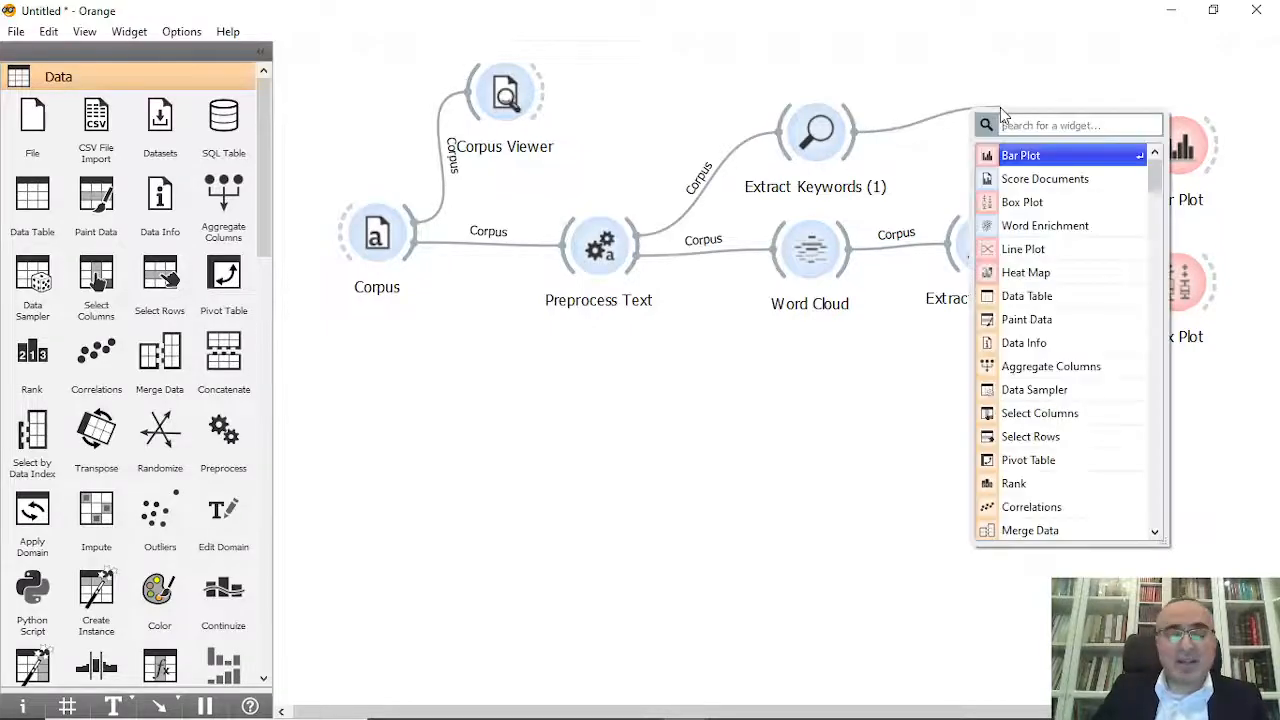
Step: Chart the eight keywords in Bar Plot (1) and level it with Extract Keywords (1)
text(bar)
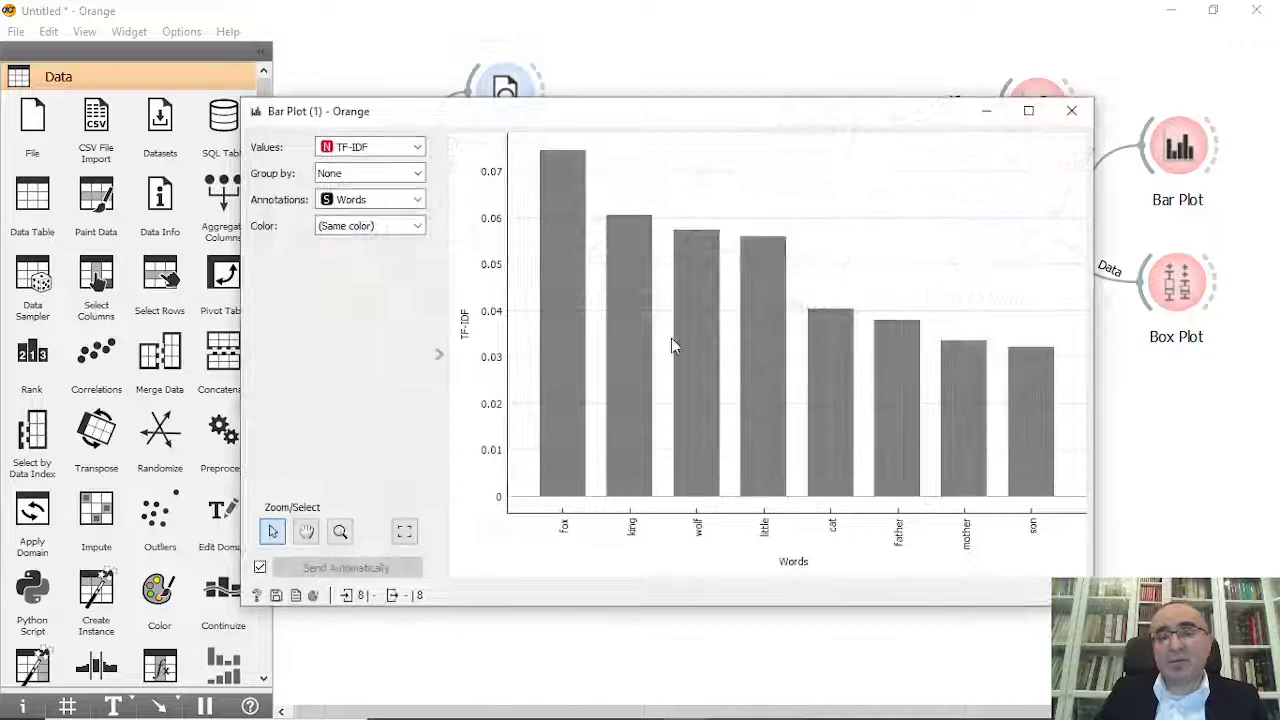
click(1071, 110)
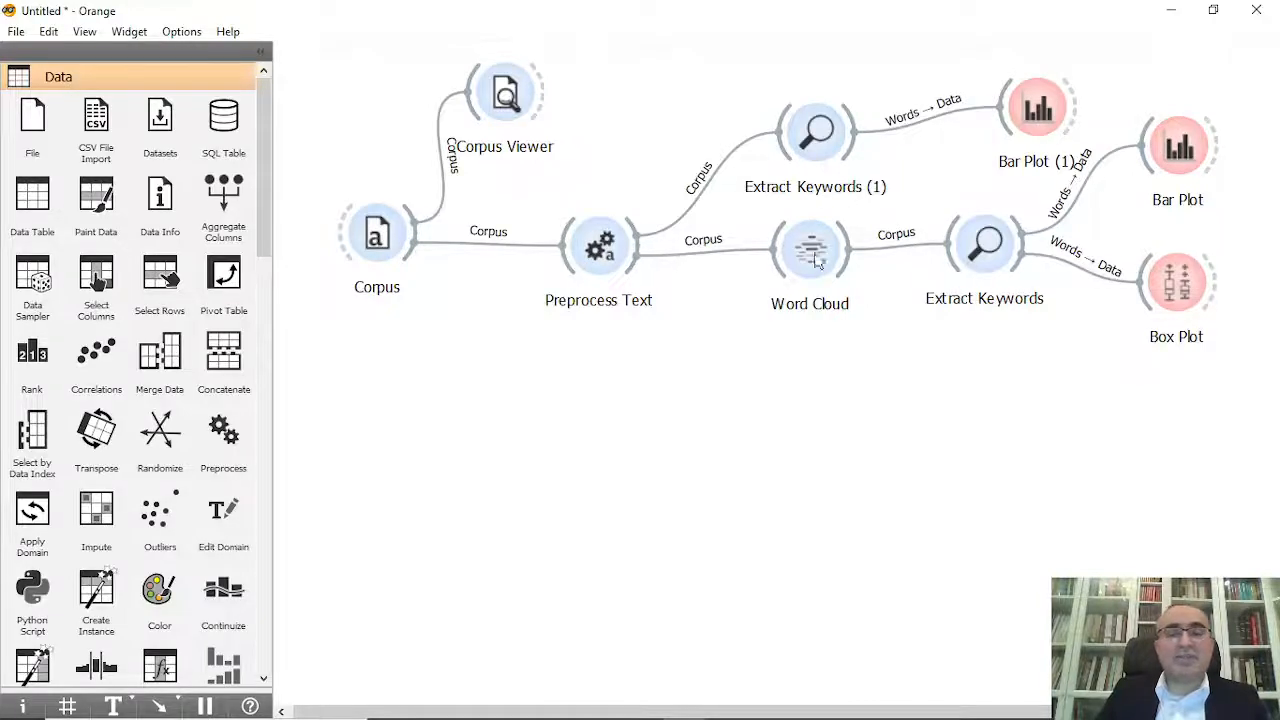
mouse_move(855, 245)
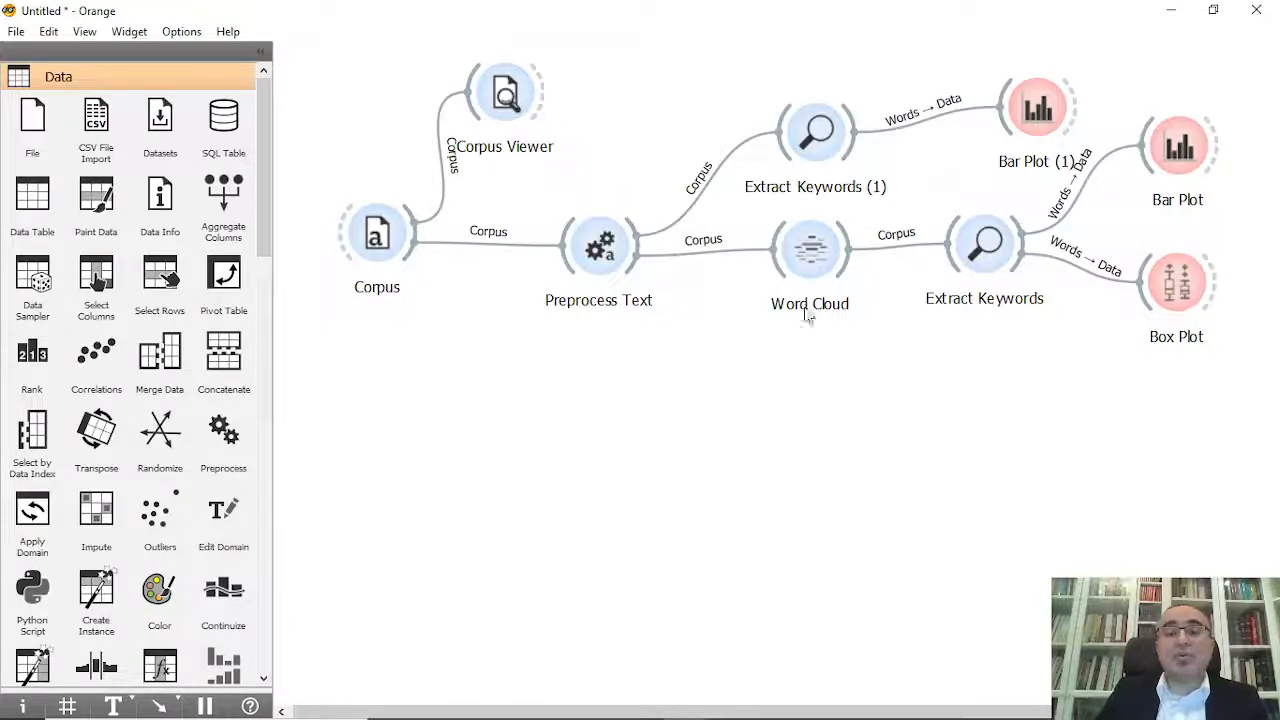
mouse_move(985, 245)
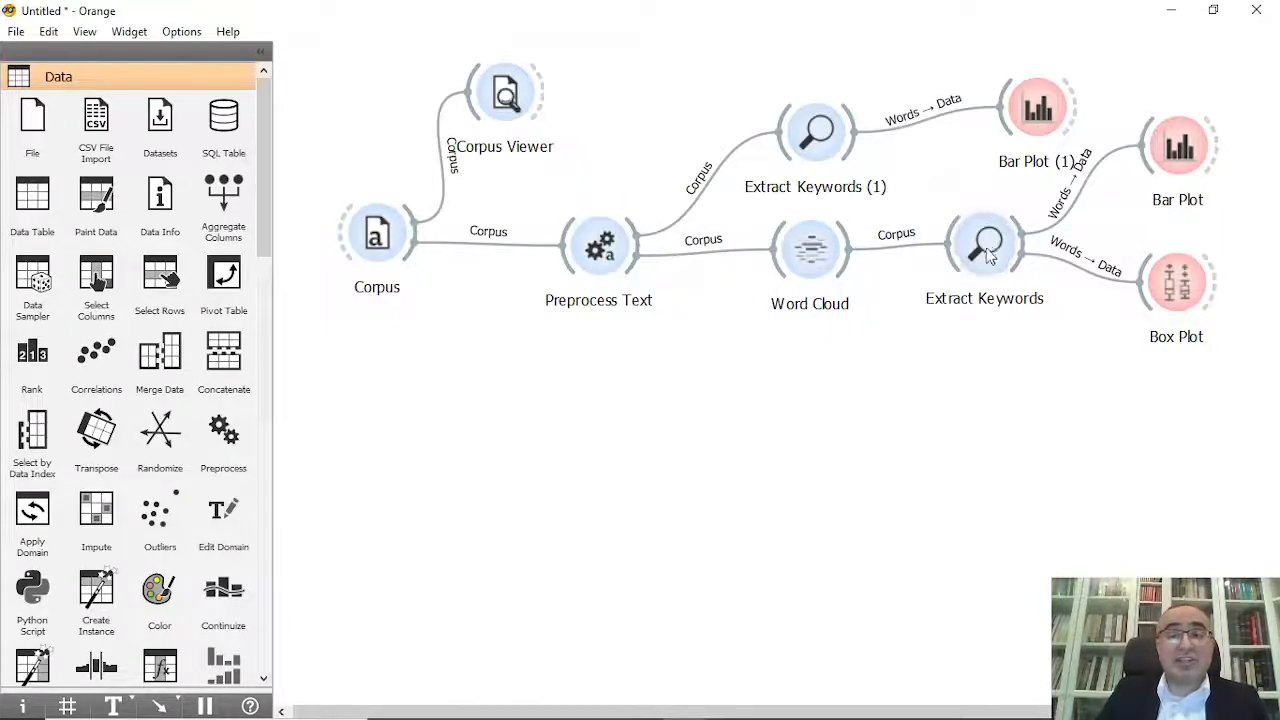
click(1037, 105)
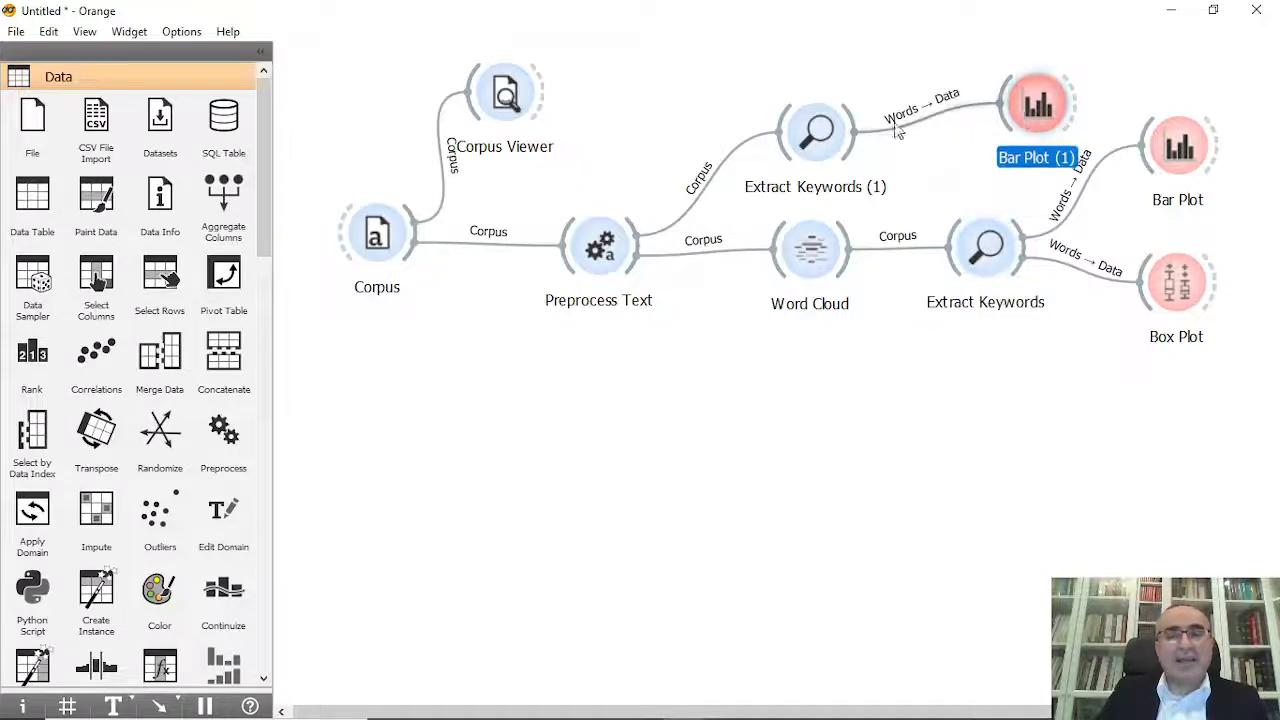
click(816, 95)
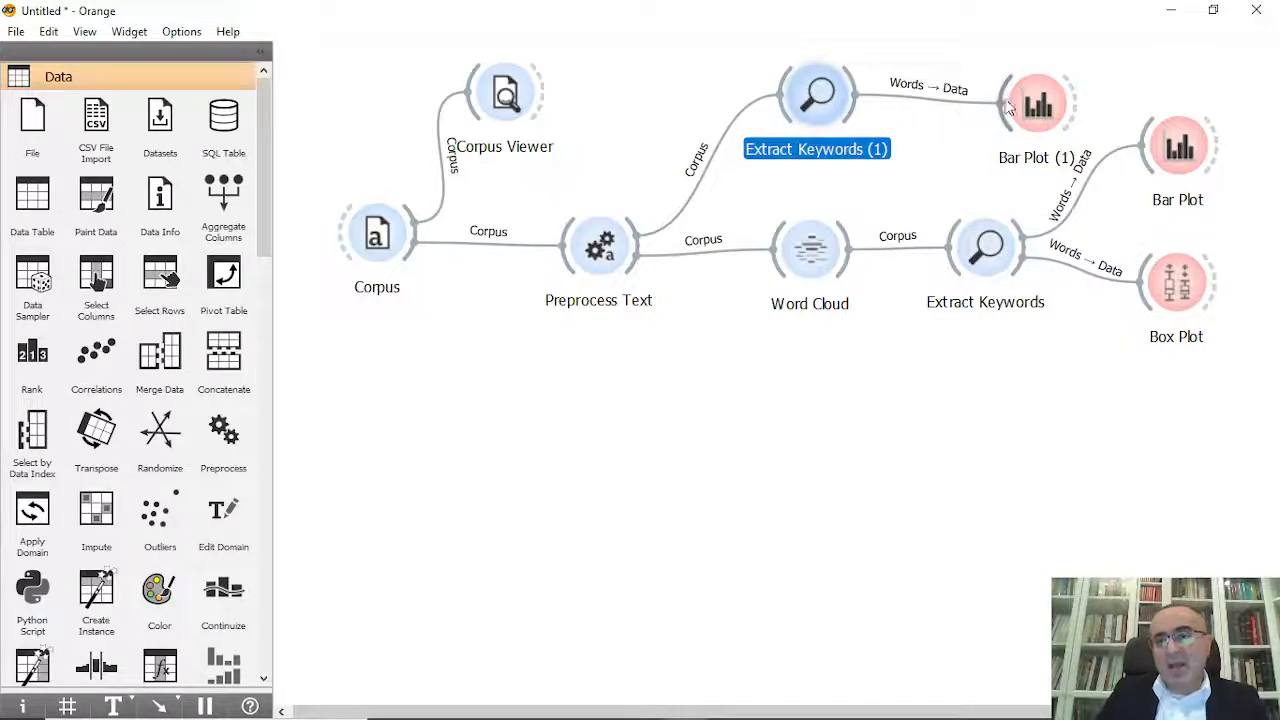
click(1037, 103)
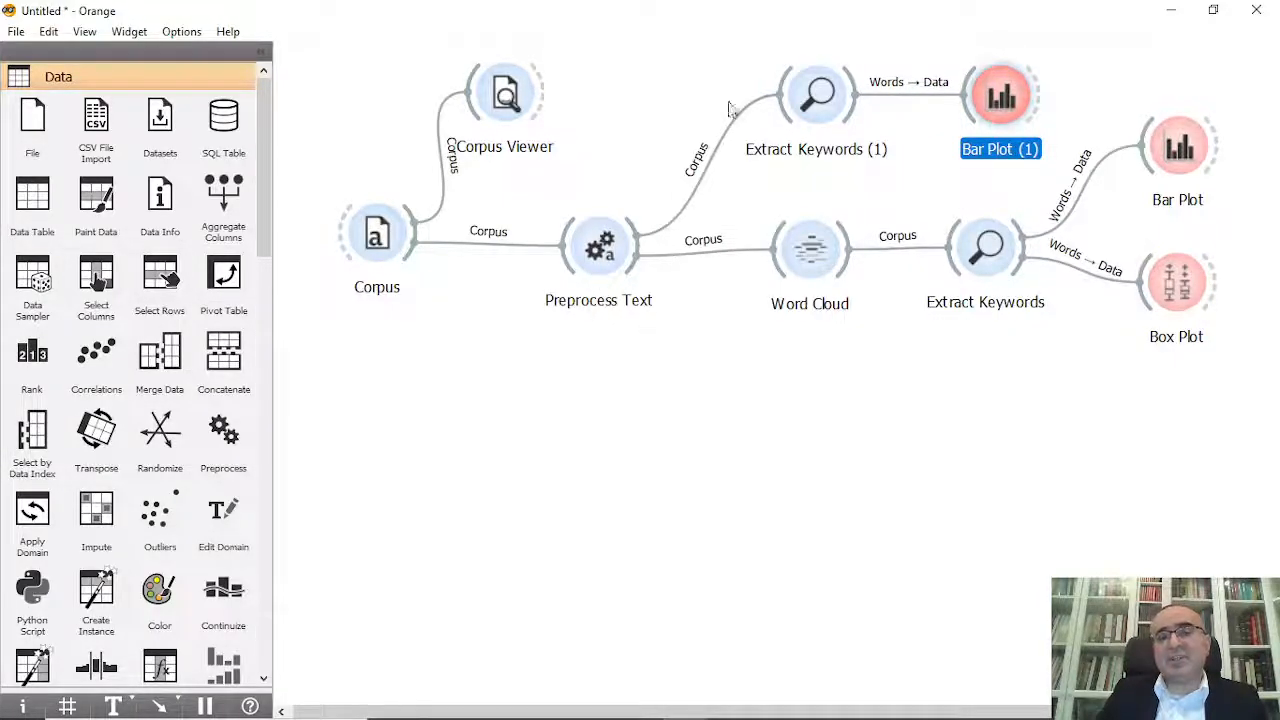
mouse_move(985, 290)
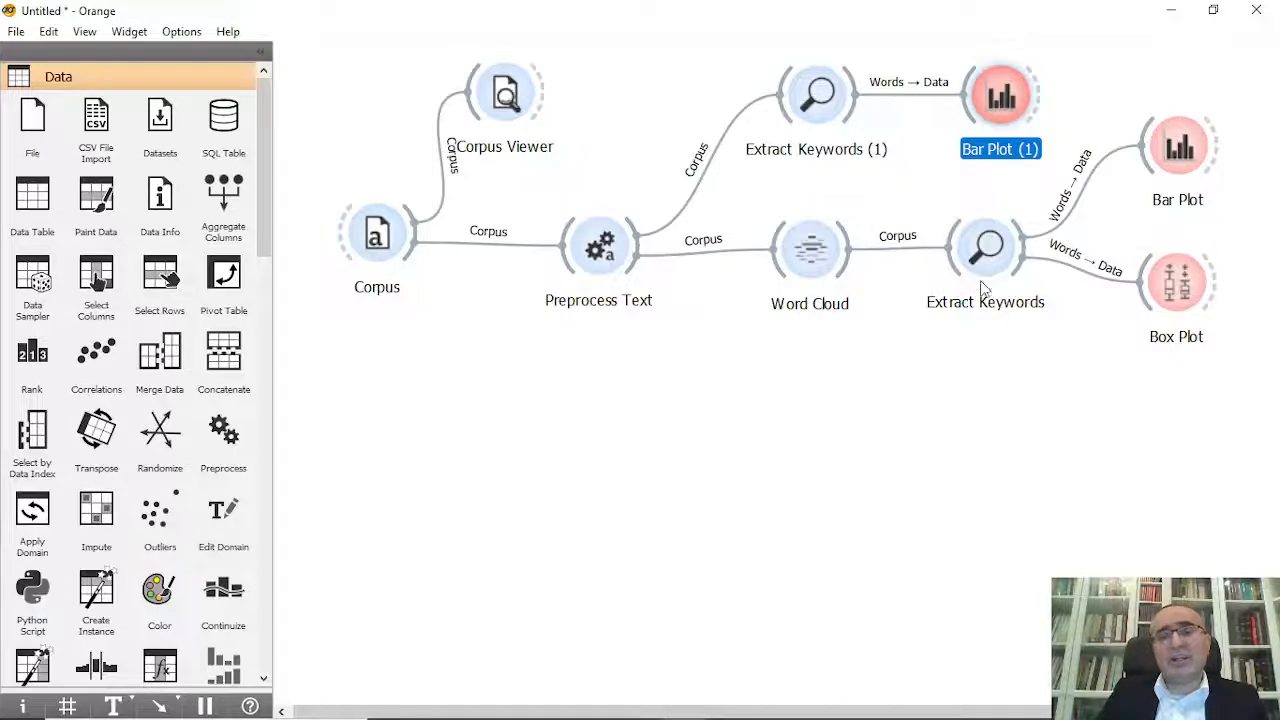
mouse_move(1143, 222)
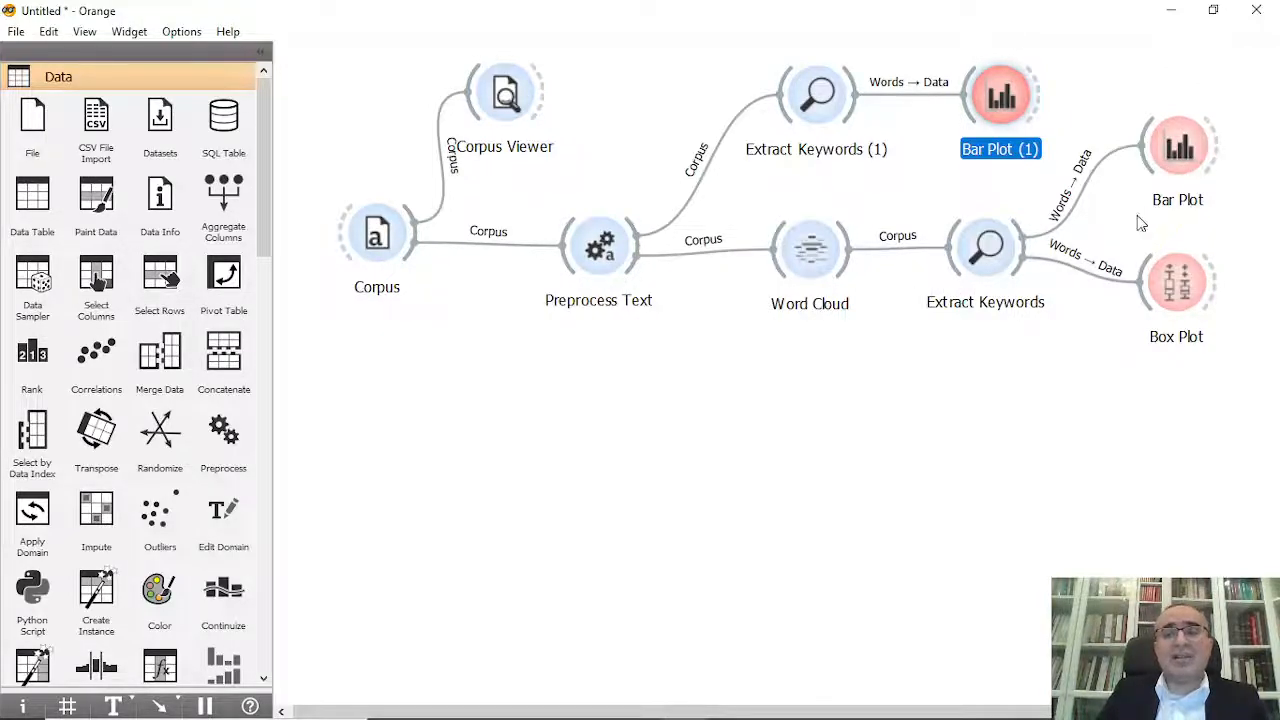
mouse_move(678, 394)
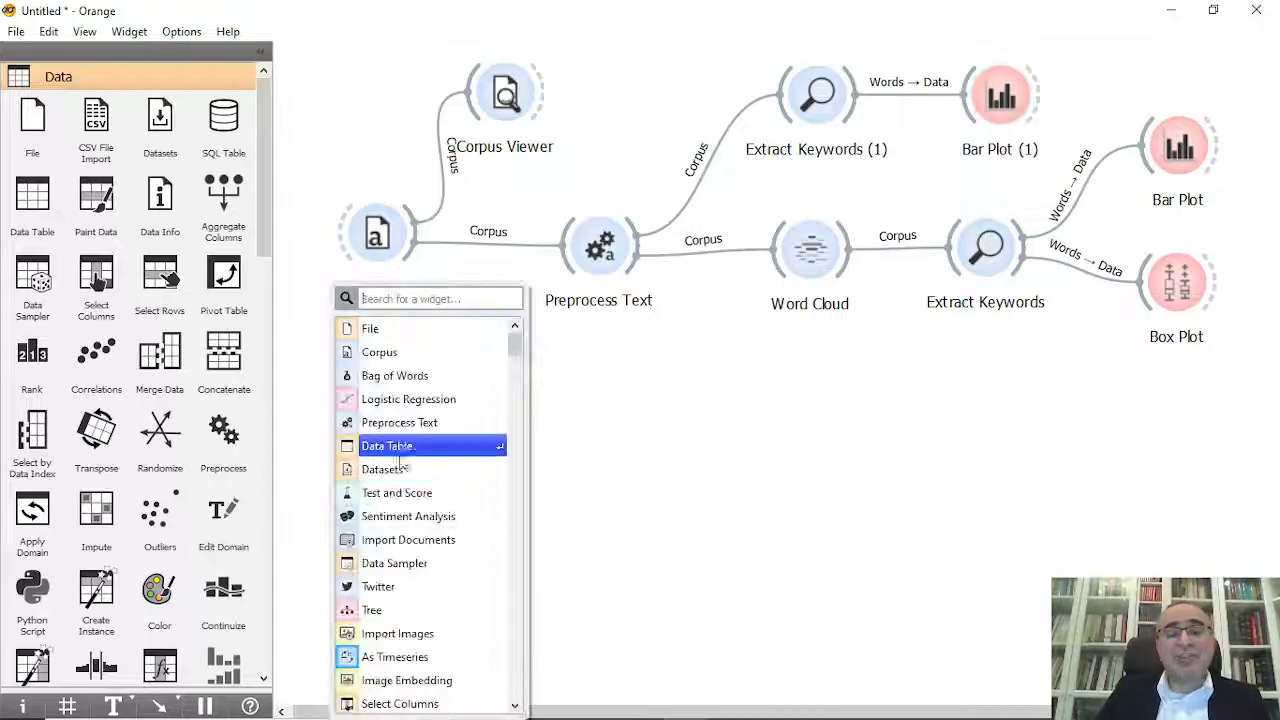
Step: Add Import Documents loading the MiniDataset Text Document Classification folder (249 documents, 5 categories)
text(imp)
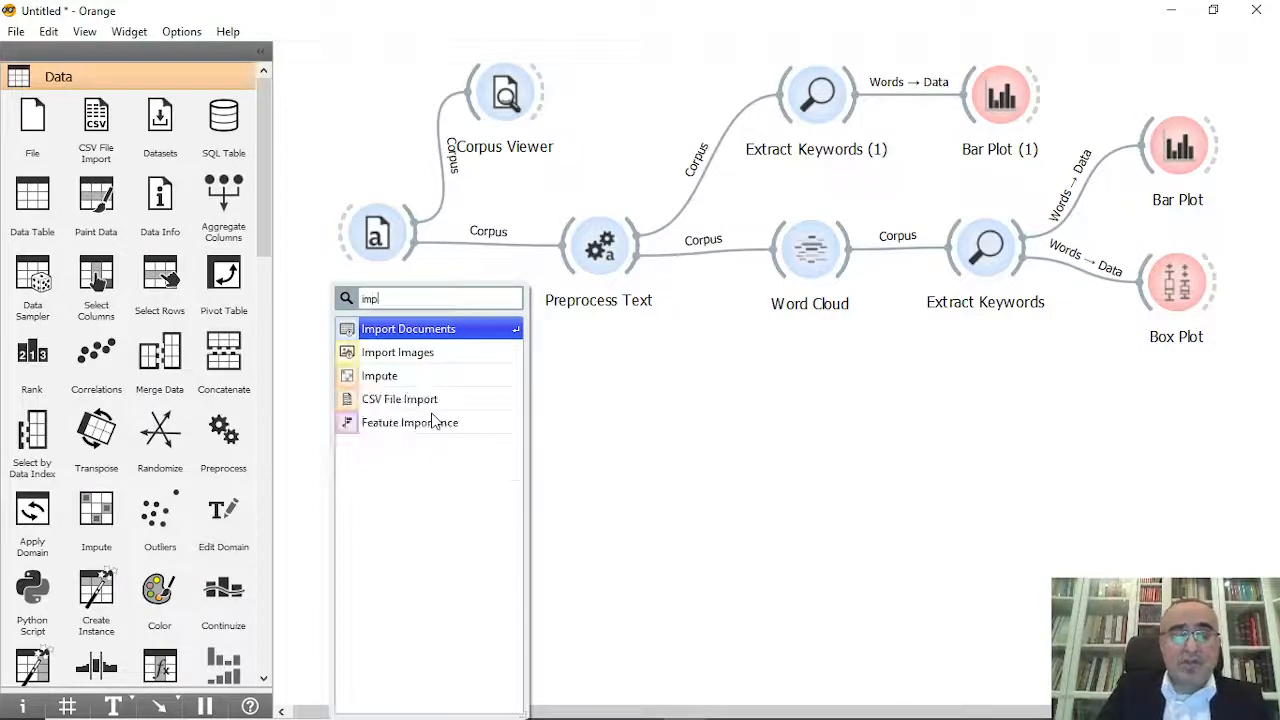
click(408, 328)
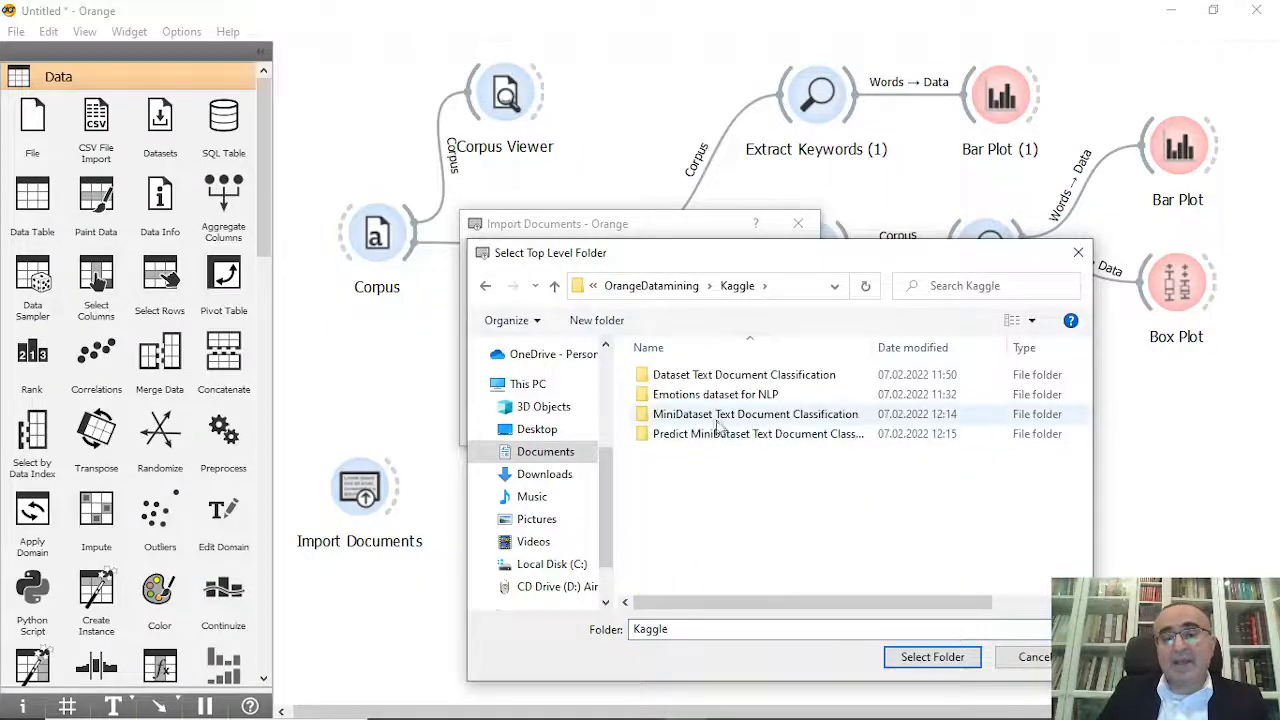
mouse_move(680, 428)
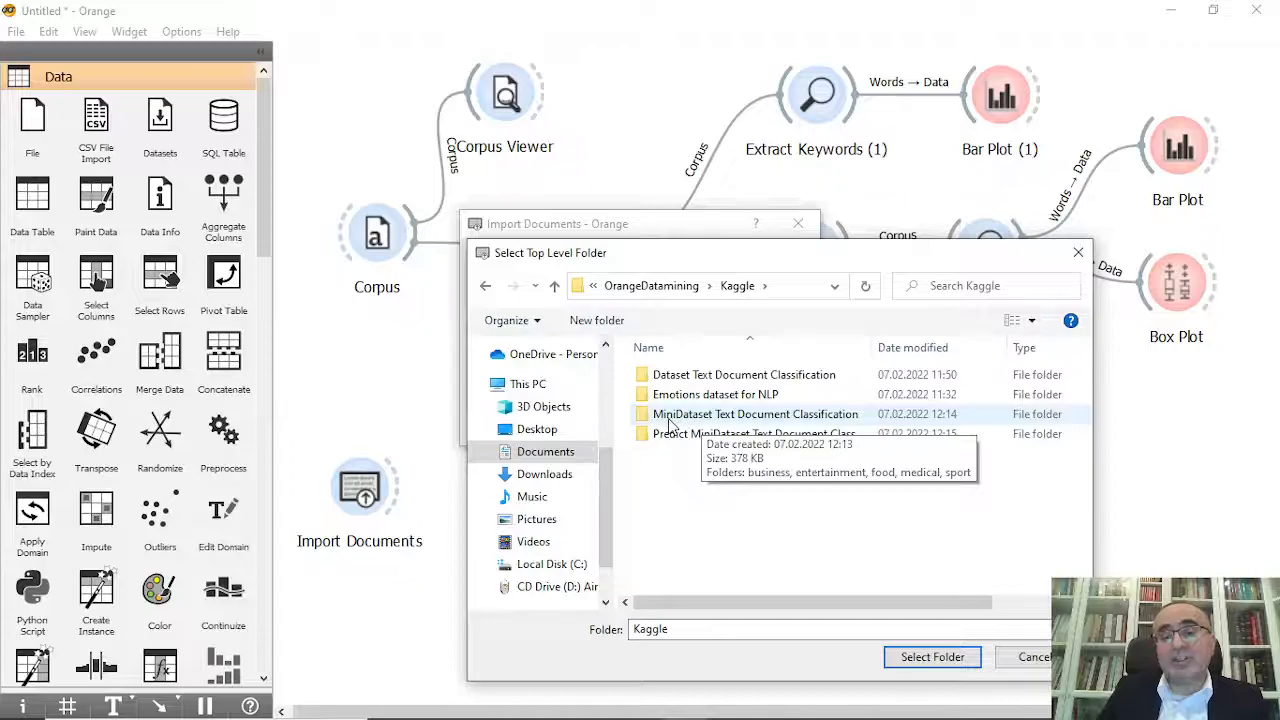
click(755, 414)
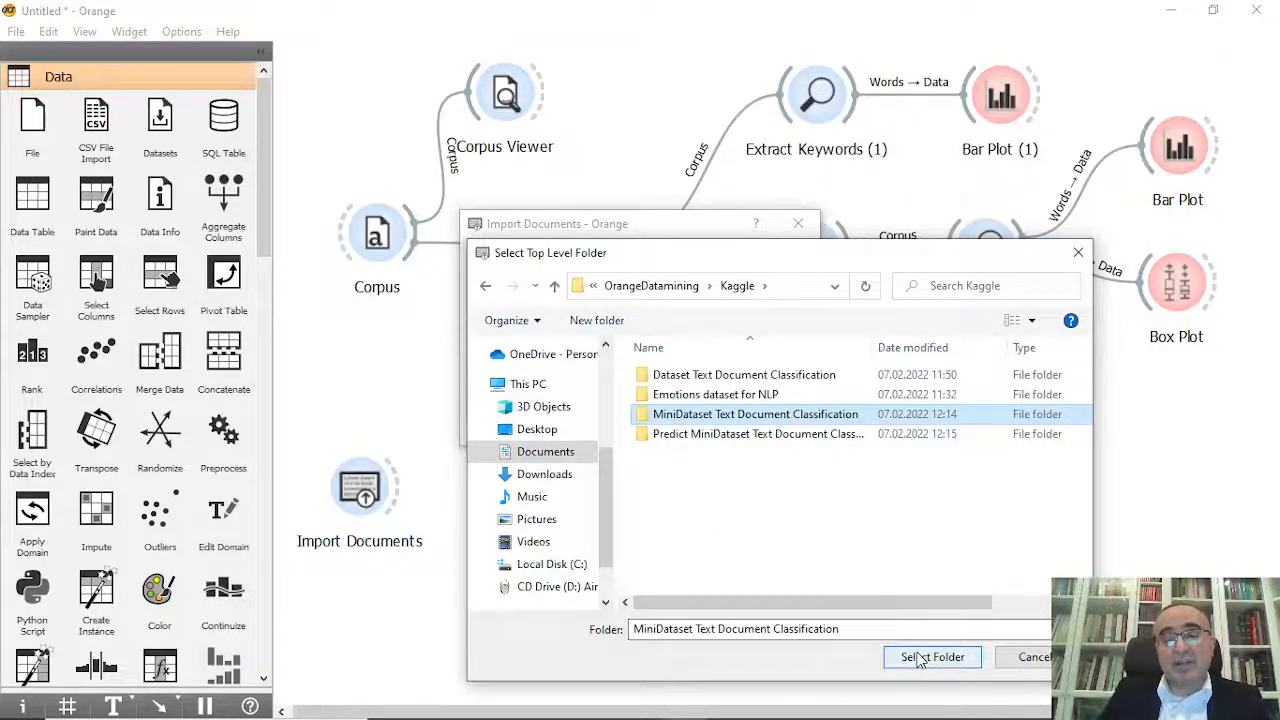
click(931, 657)
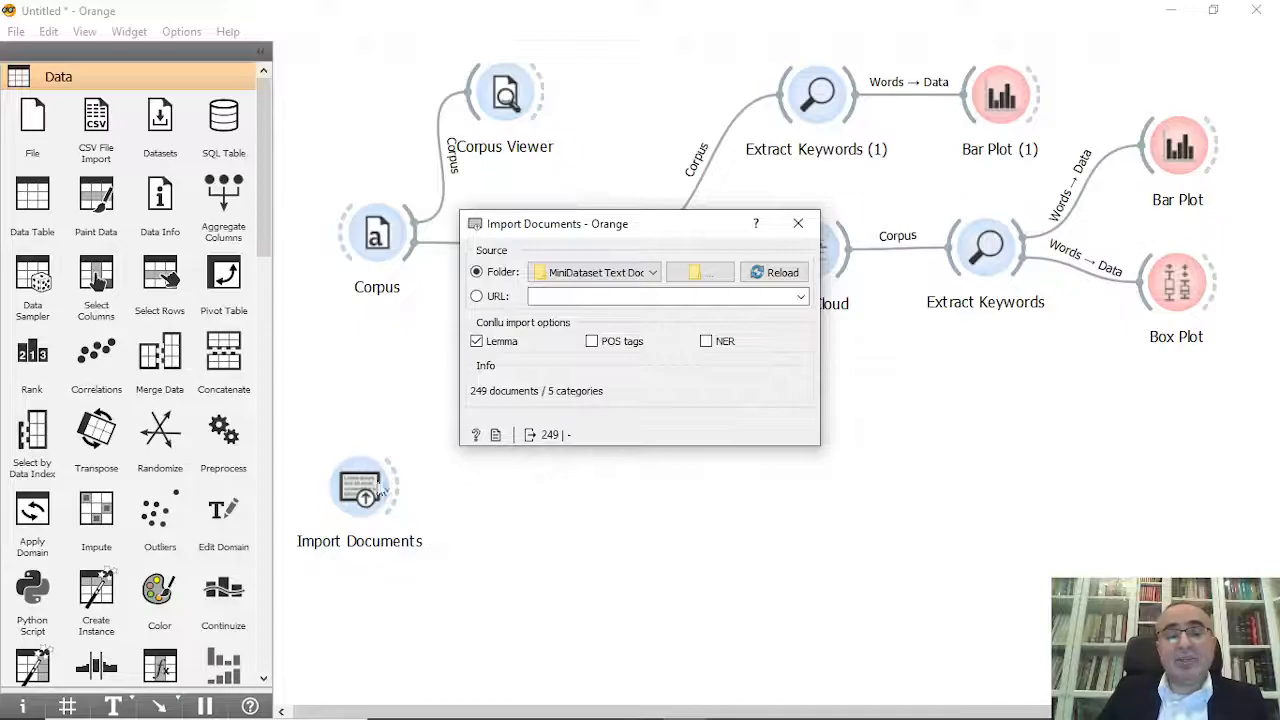
mouse_move(565, 403)
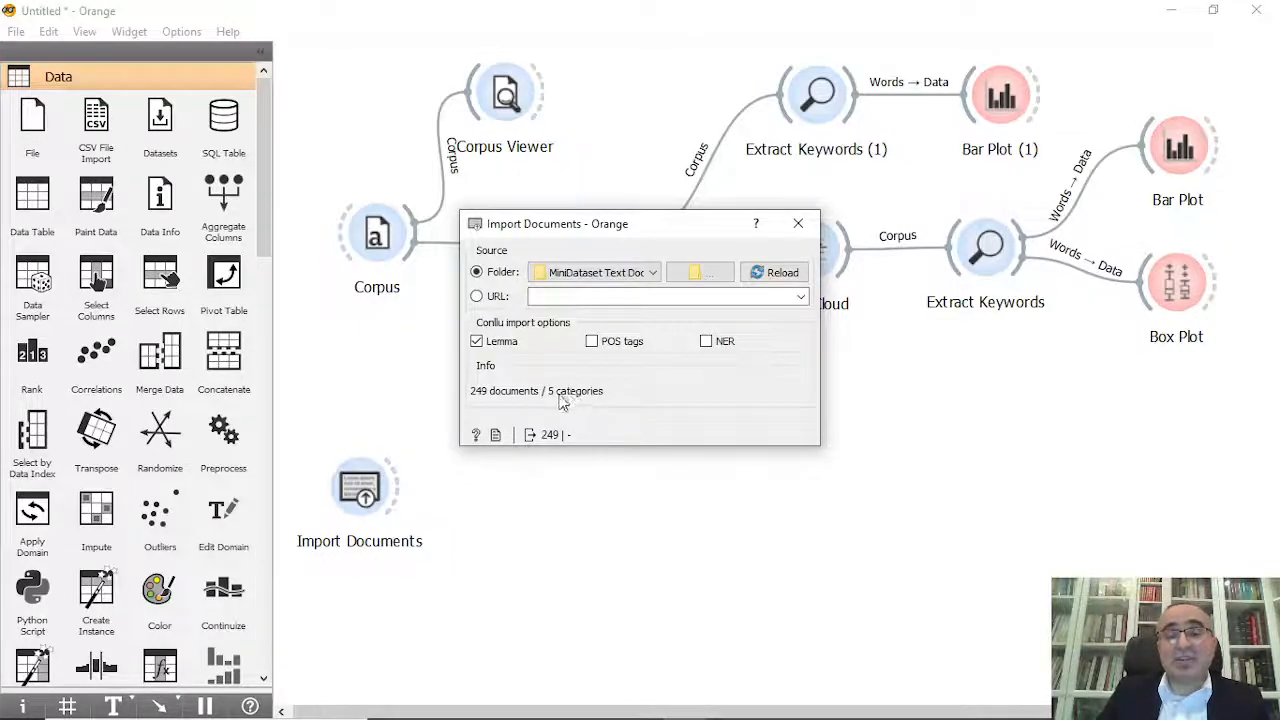
mouse_move(483, 402)
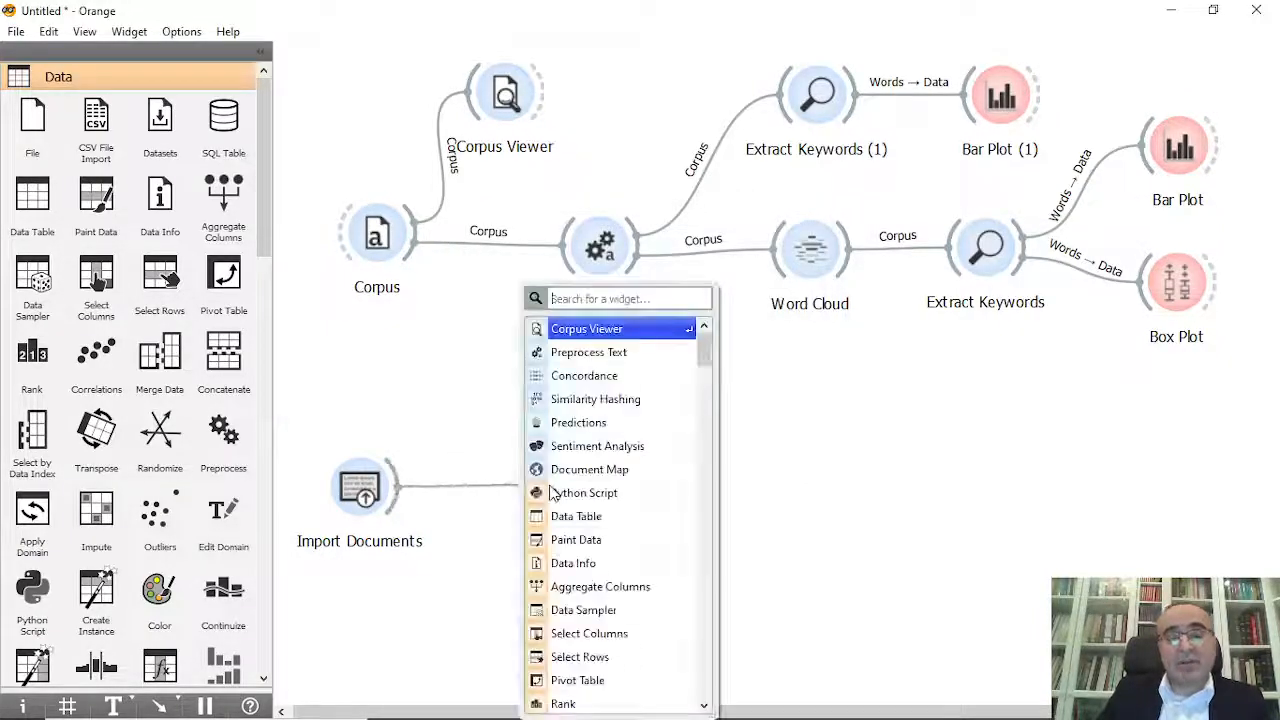
Step: Chain Preprocess Text (1), Word Cloud (1) and Extract Keywords (2) after Import Documents, viewing the cloud
text(pre)
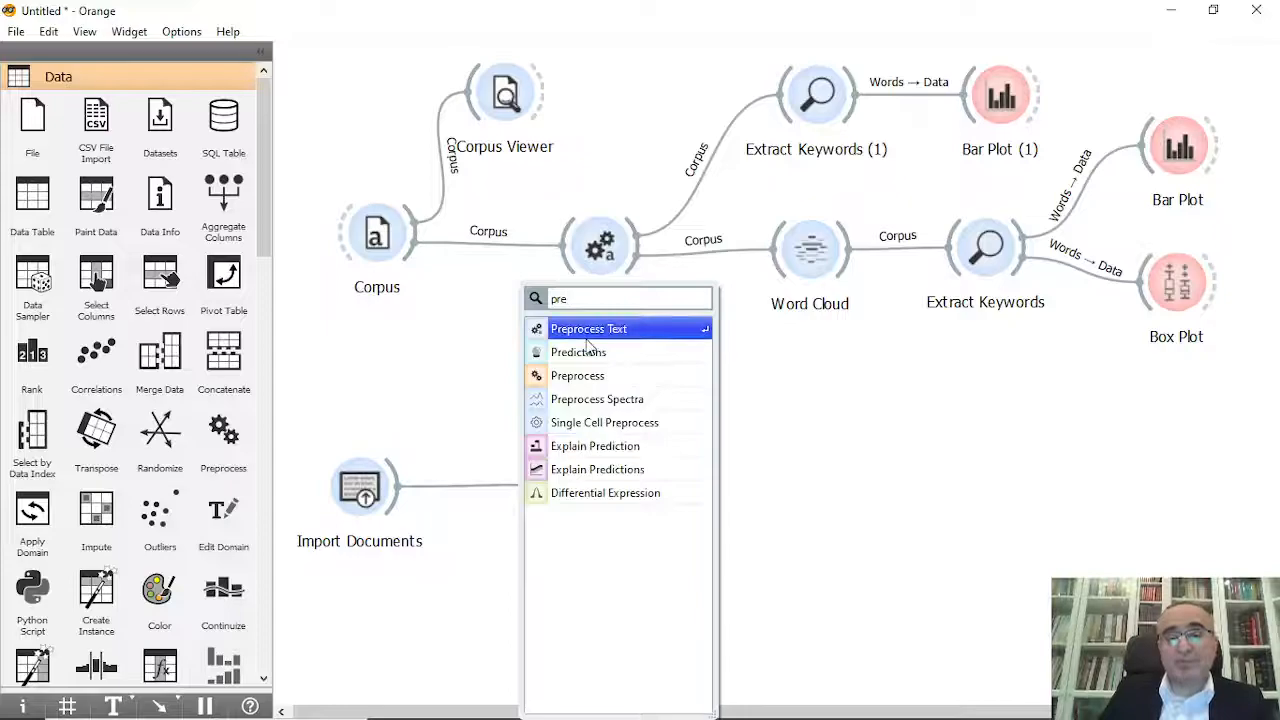
click(588, 328)
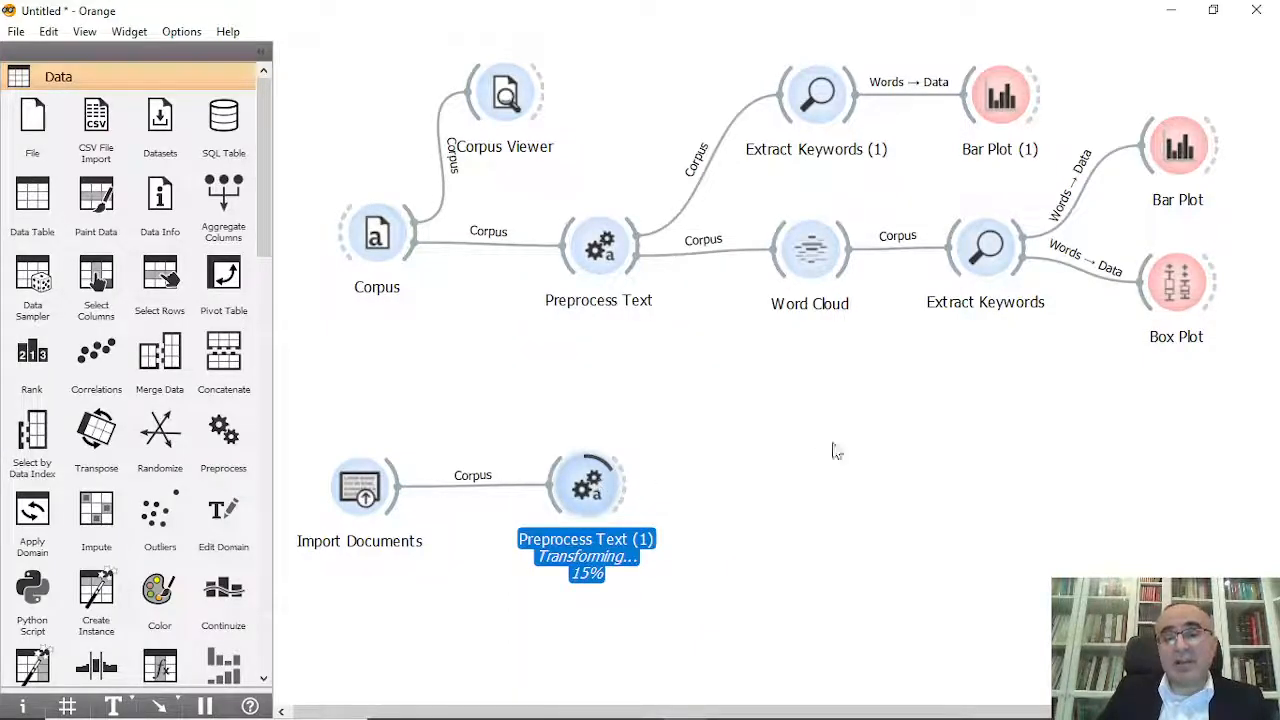
double_click(587, 485)
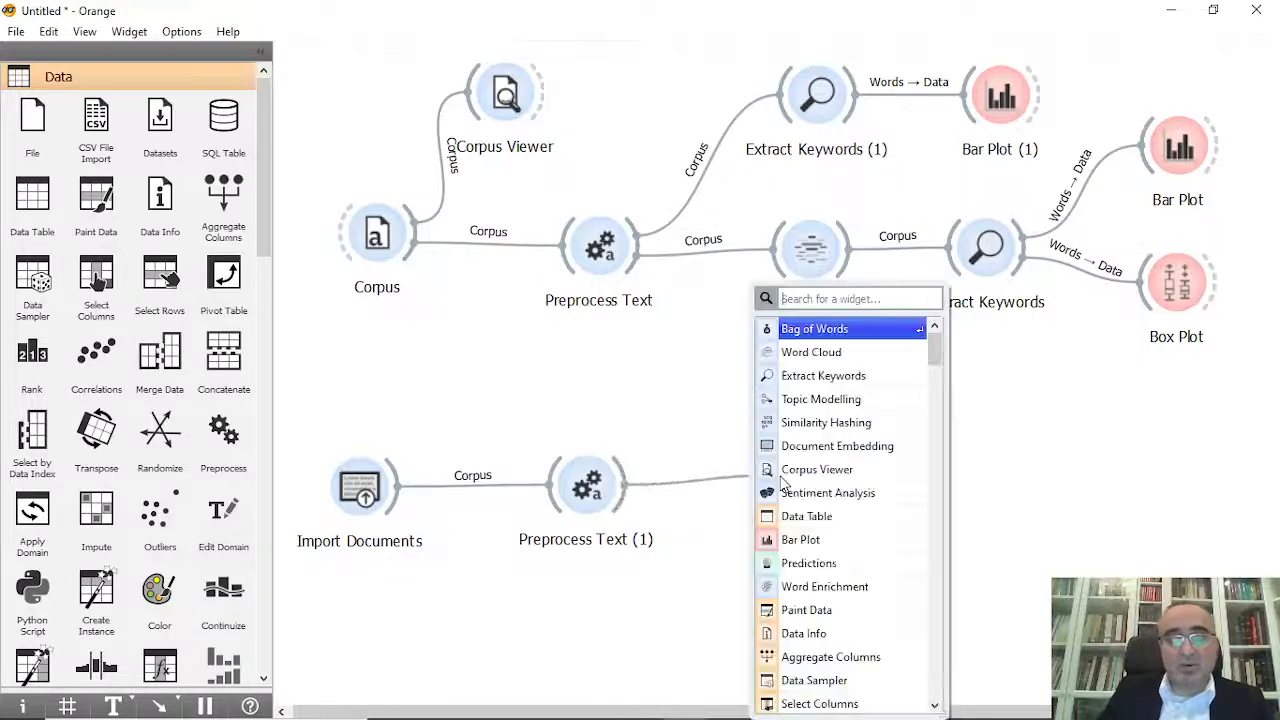
click(811, 351)
text(e)
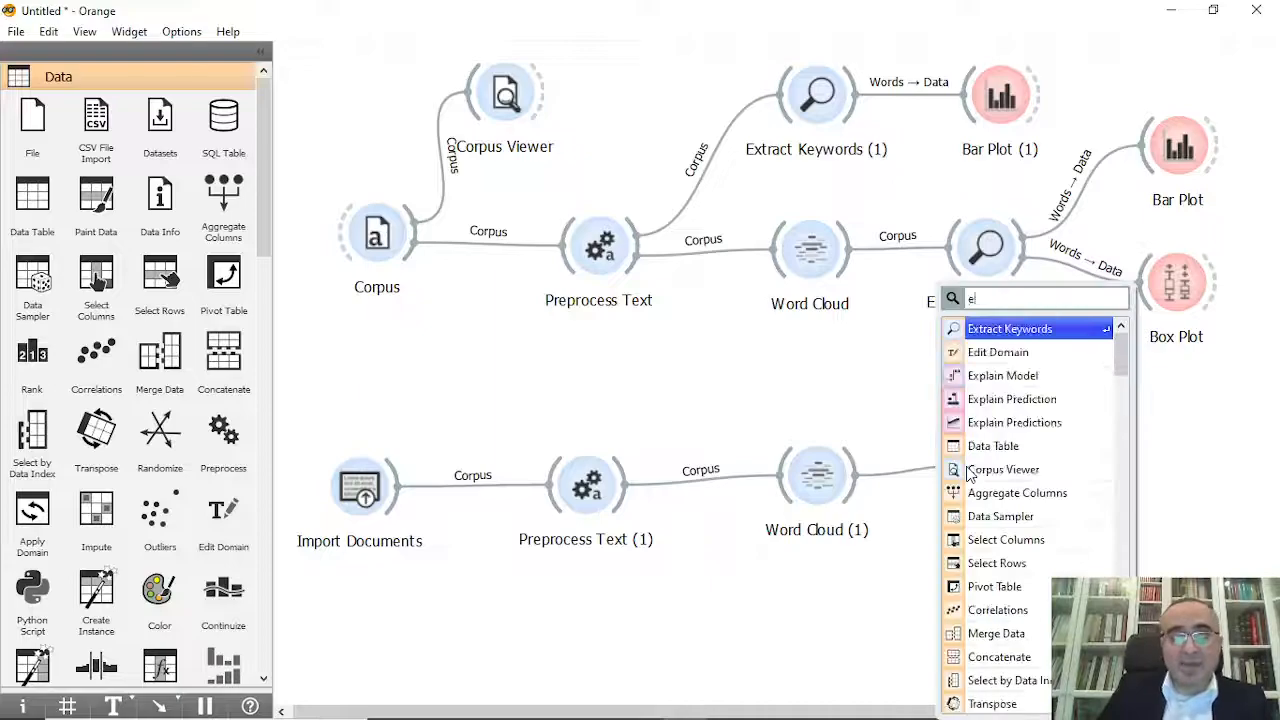
click(1009, 328)
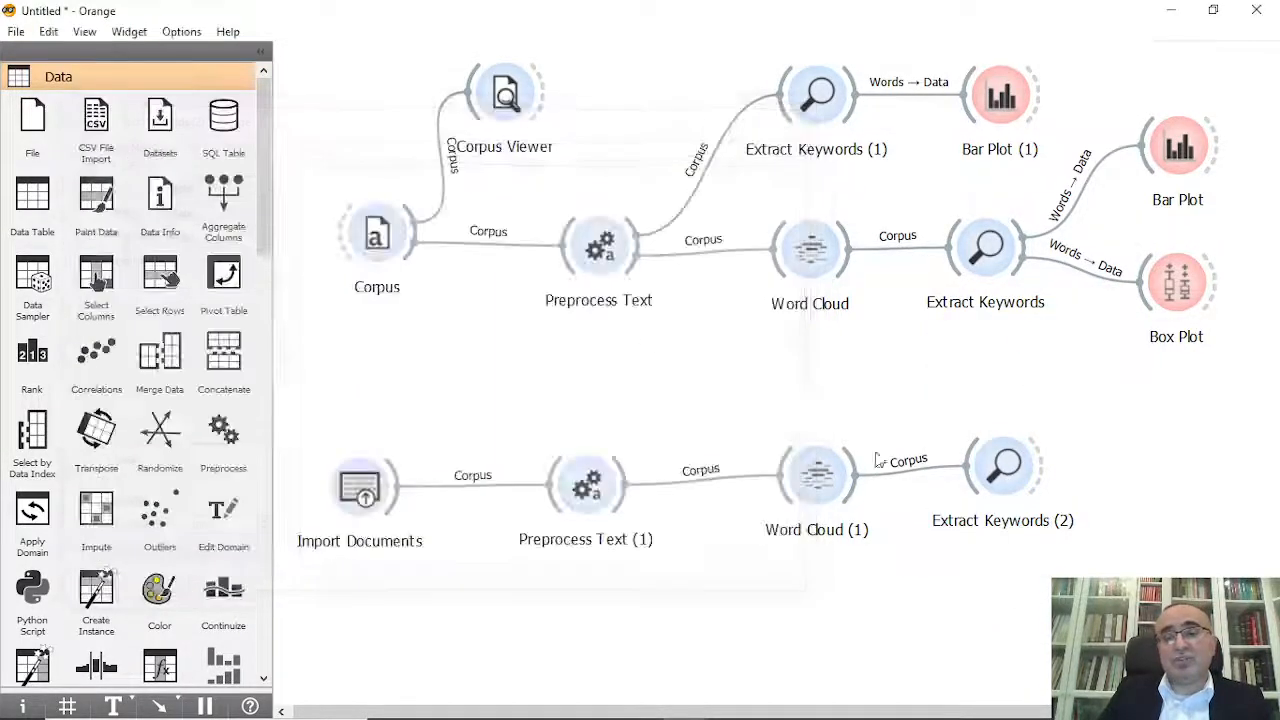
double_click(817, 475)
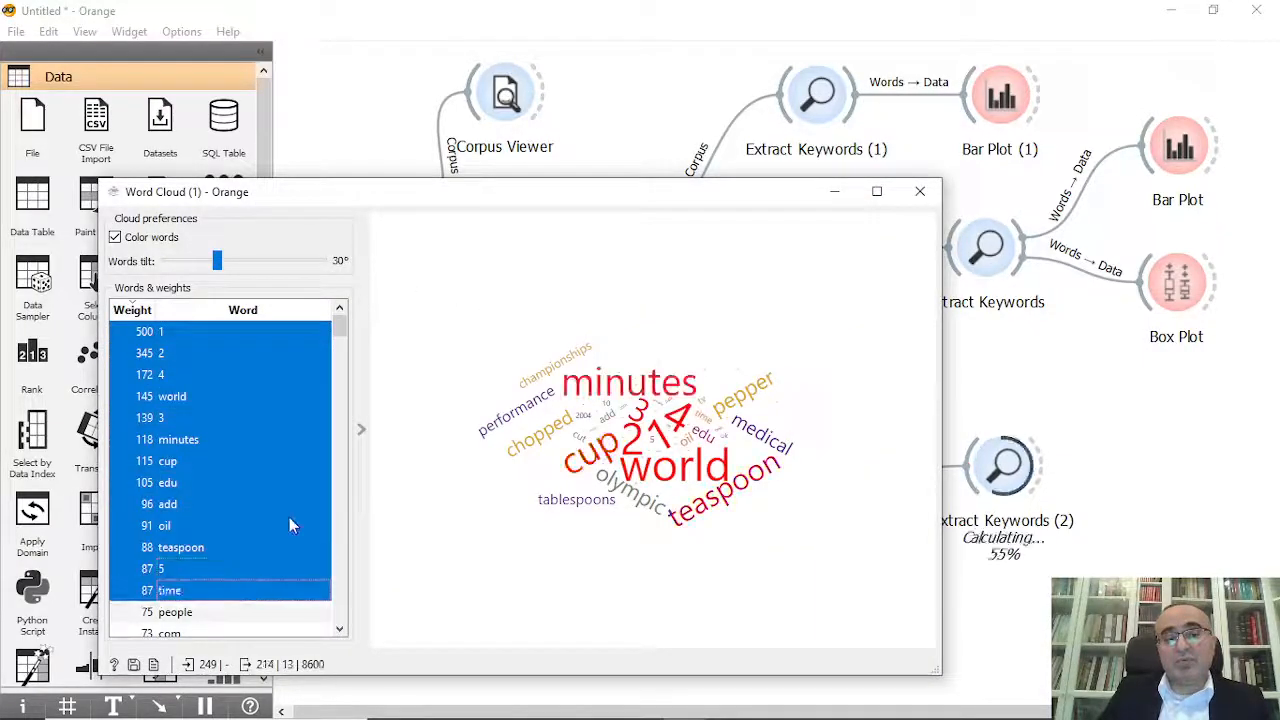
scroll(down, 3)
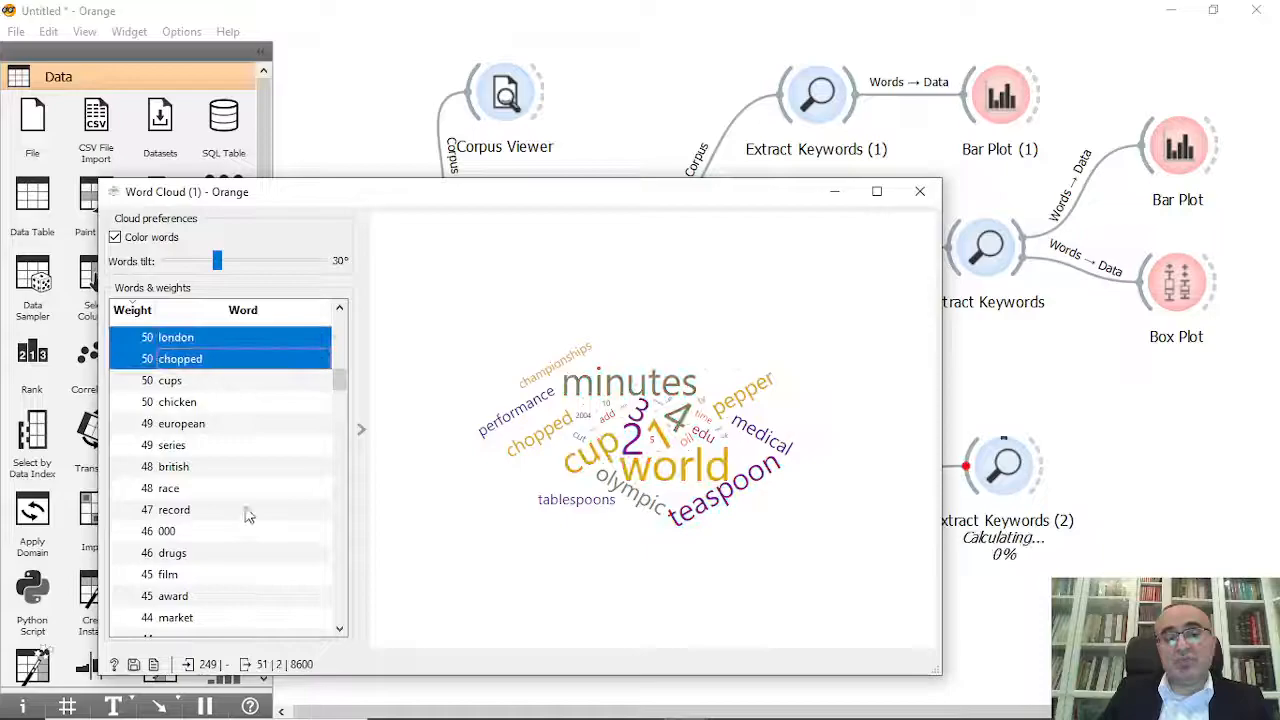
click(919, 191)
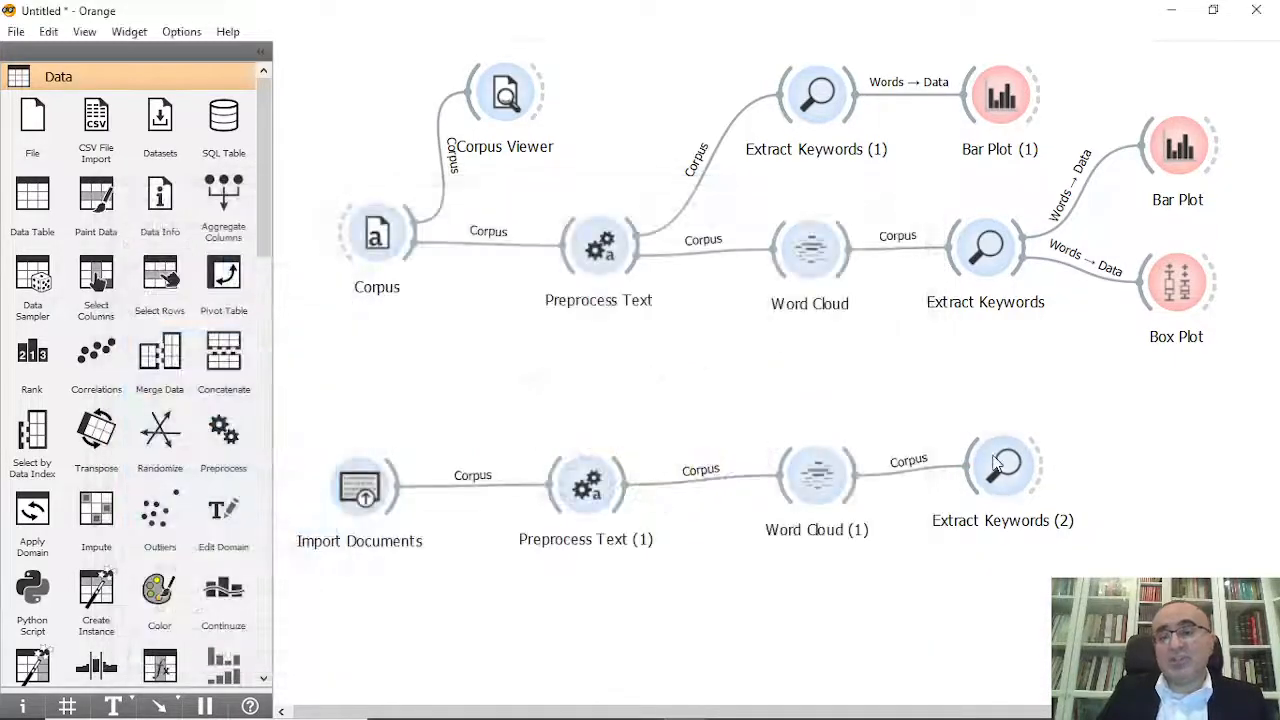
double_click(1002, 465)
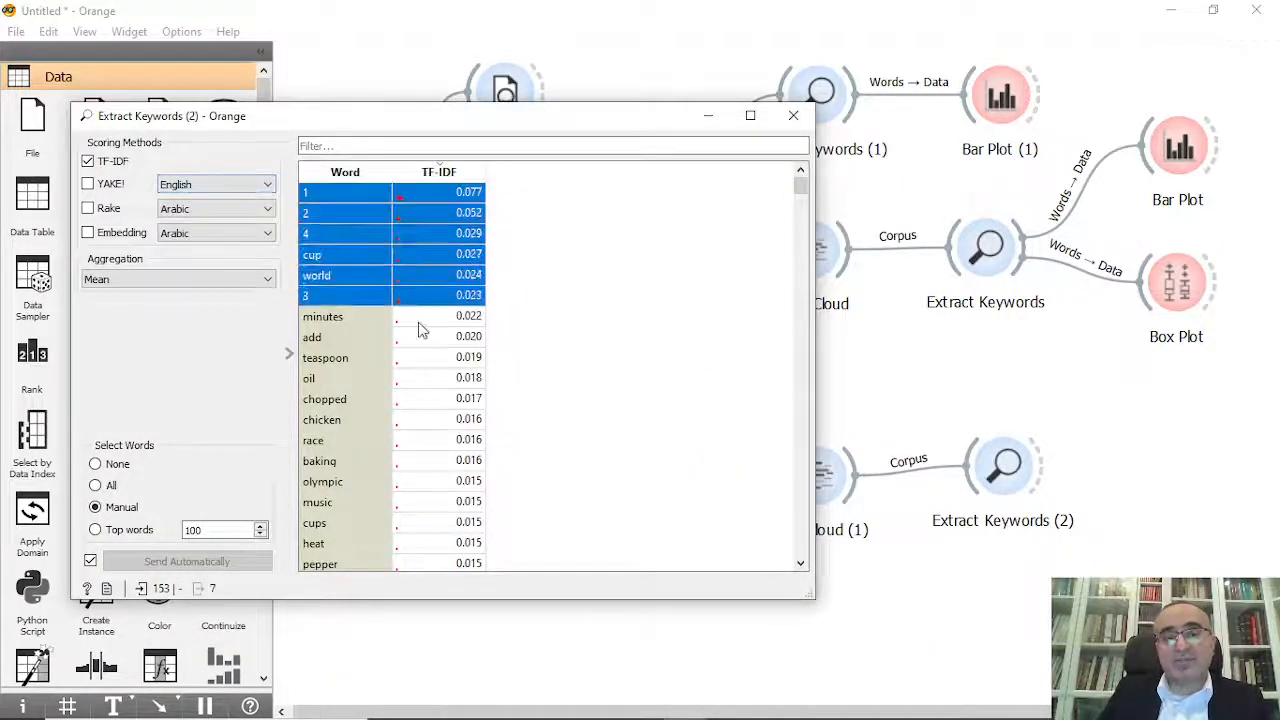
click(793, 115)
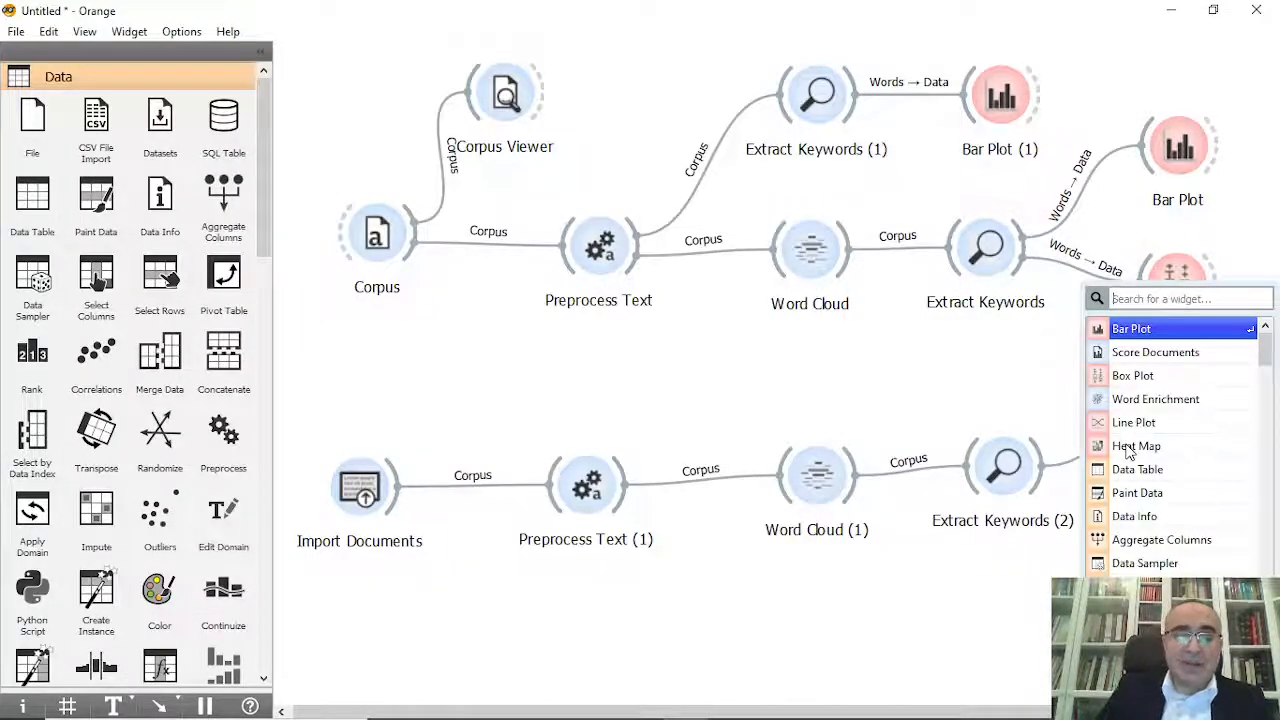
Step: Add Bar Plot (2) to Extract Keywords (2) and review its TF-IDF keyword chart
text(bar)
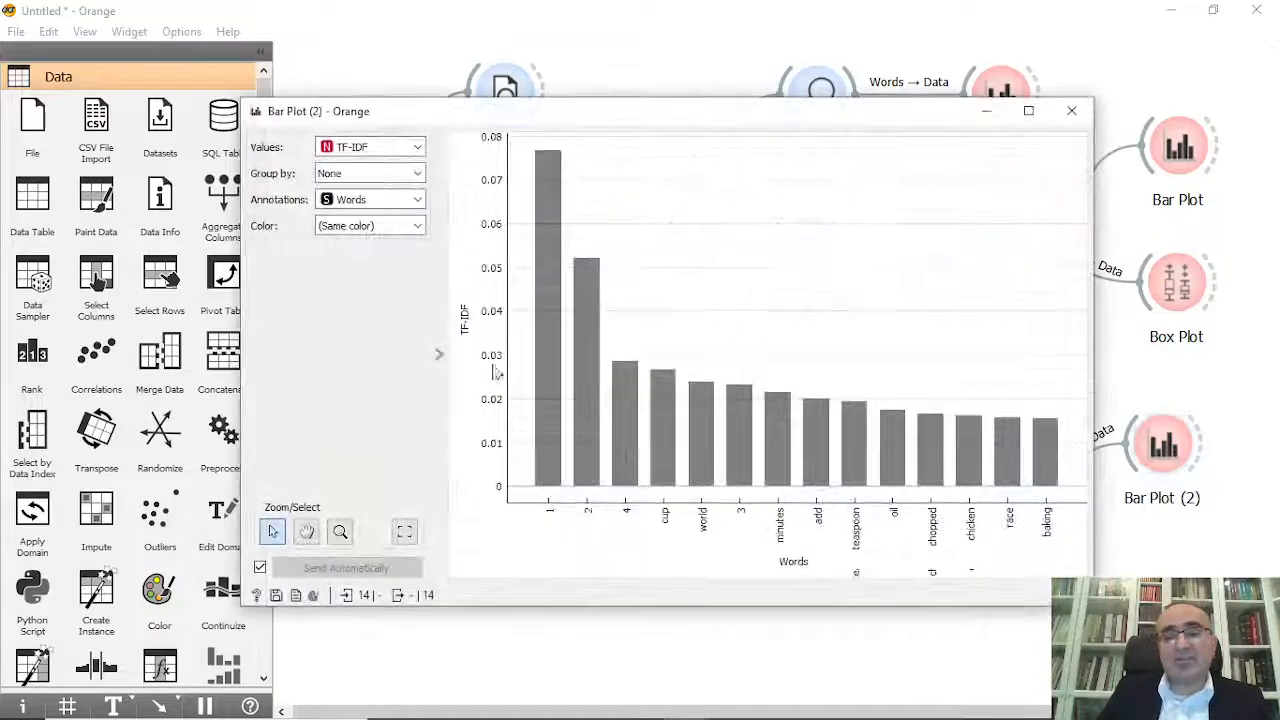
mouse_move(845, 530)
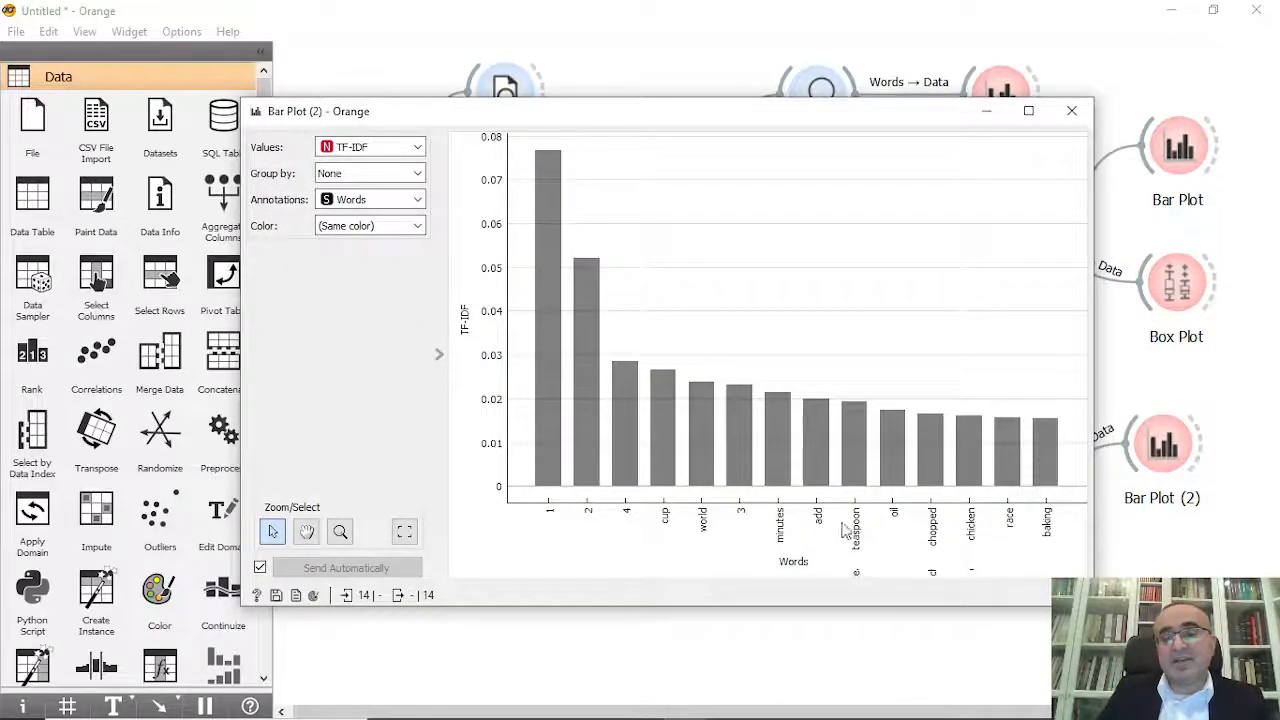
mouse_move(920, 542)
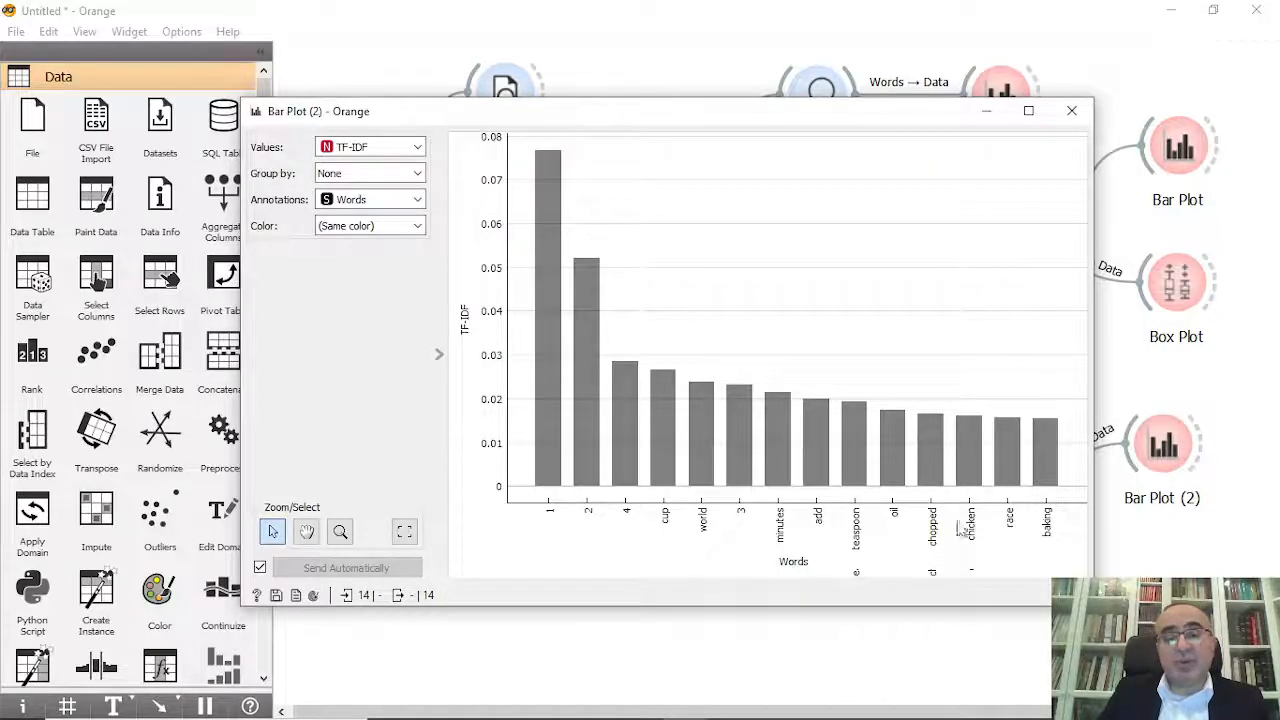
click(1071, 110)
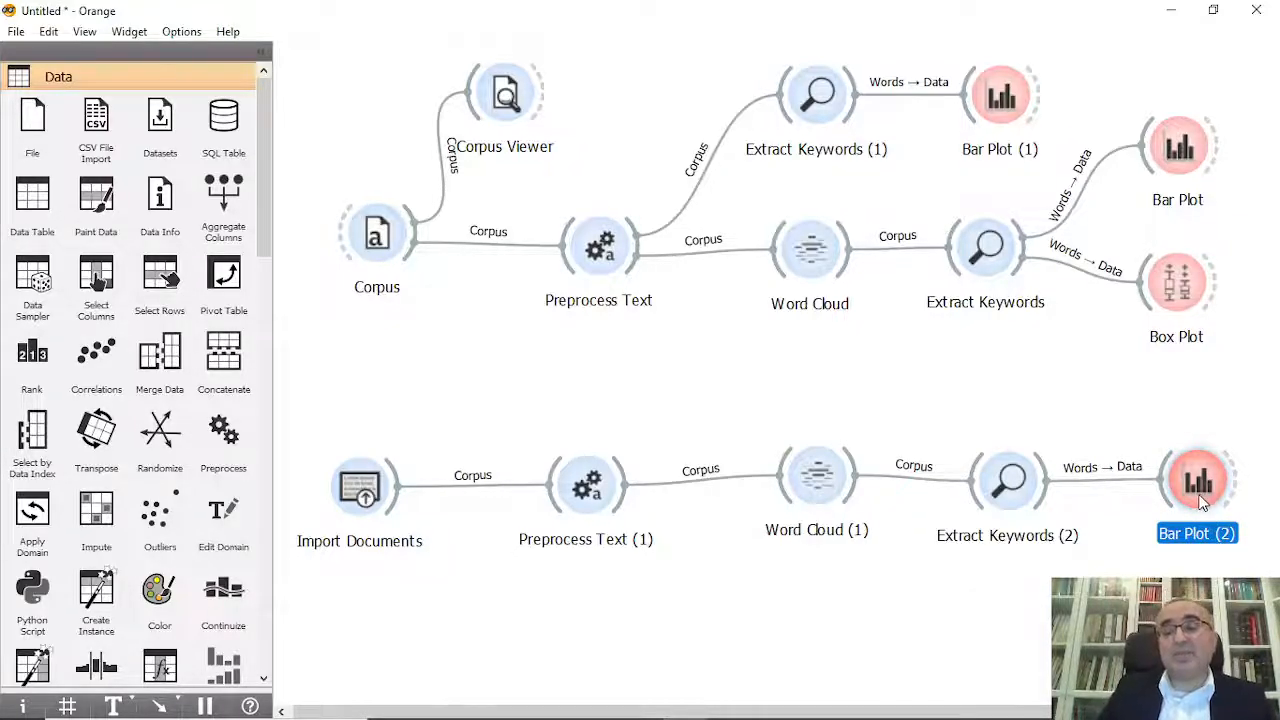
mouse_move(1008, 478)
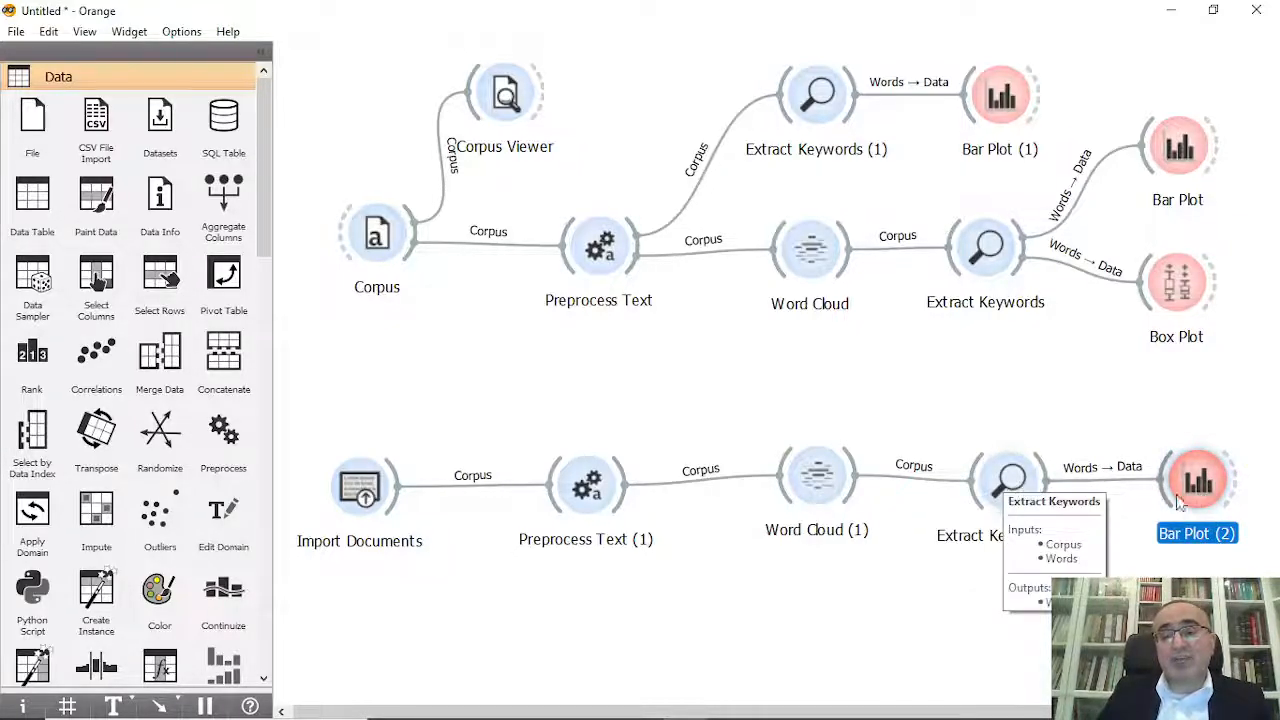
double_click(1197, 478)
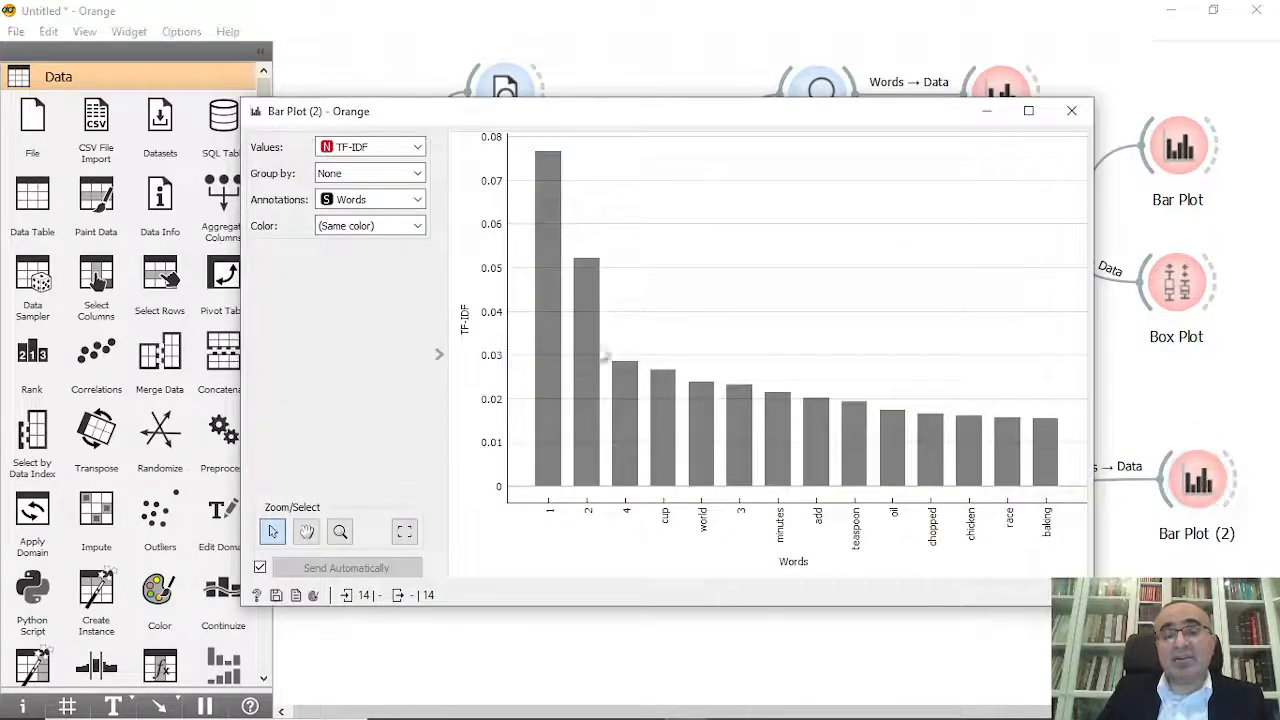
click(1071, 110)
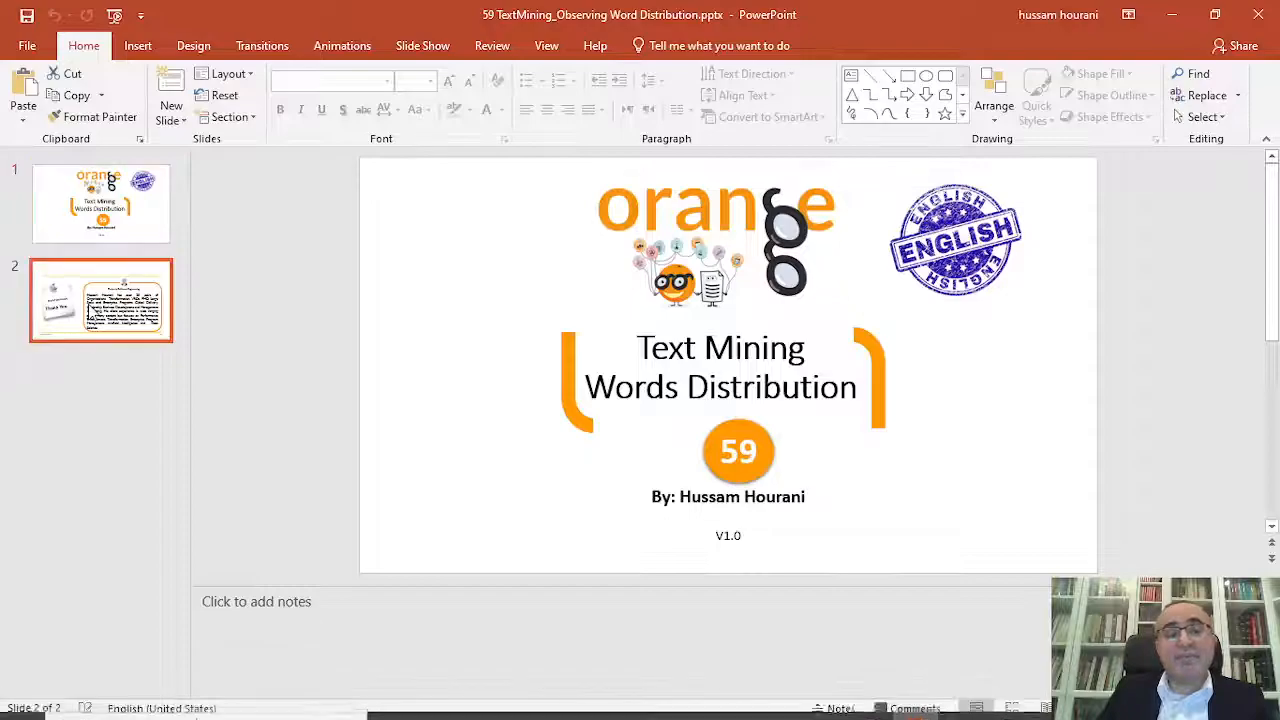
Step: Show slide 2, the 'End of the lesson' Thank You slide with the author biography
click(100, 300)
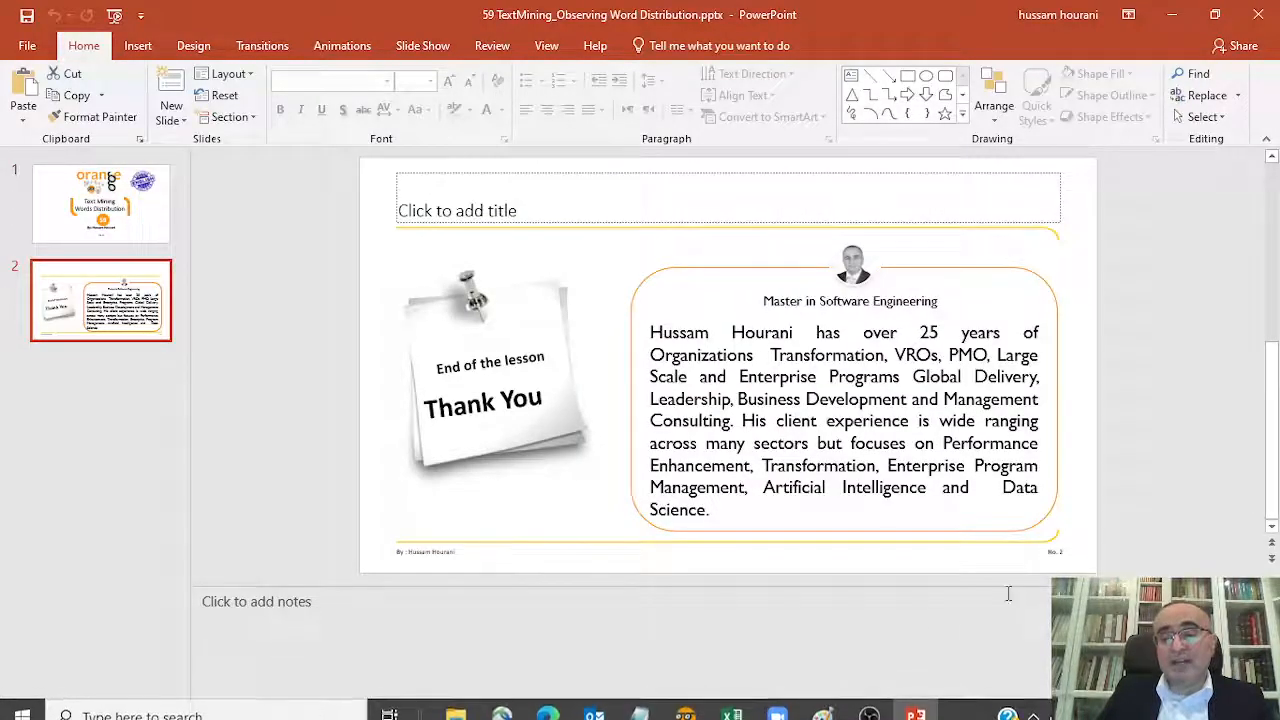